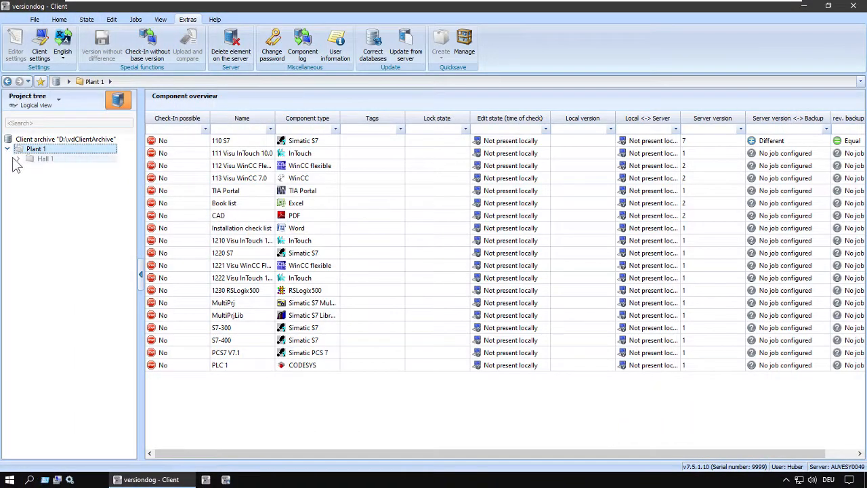
Create and check in version 2 of 30i-01-NC-Data, then compare it with version 1
{"action": "left_click", "coordinate": [19, 159]}
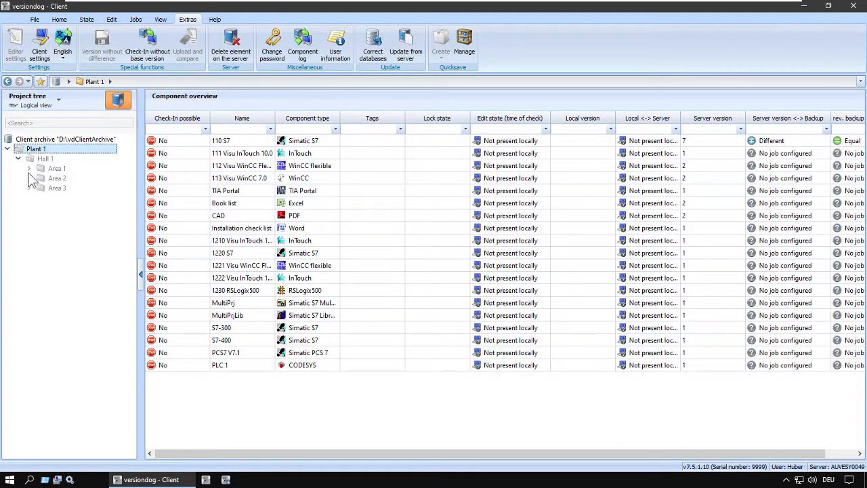
{"action": "right_click", "coordinate": [102, 125]}
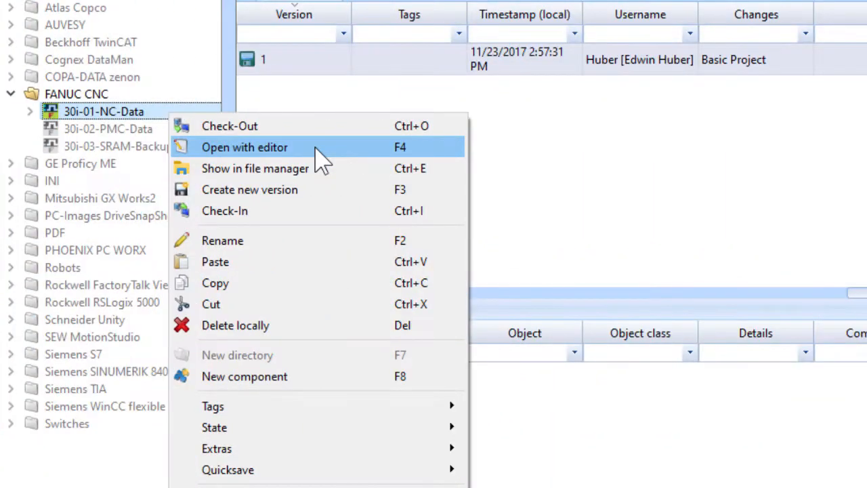
{"action": "left_click", "coordinate": [250, 190]}
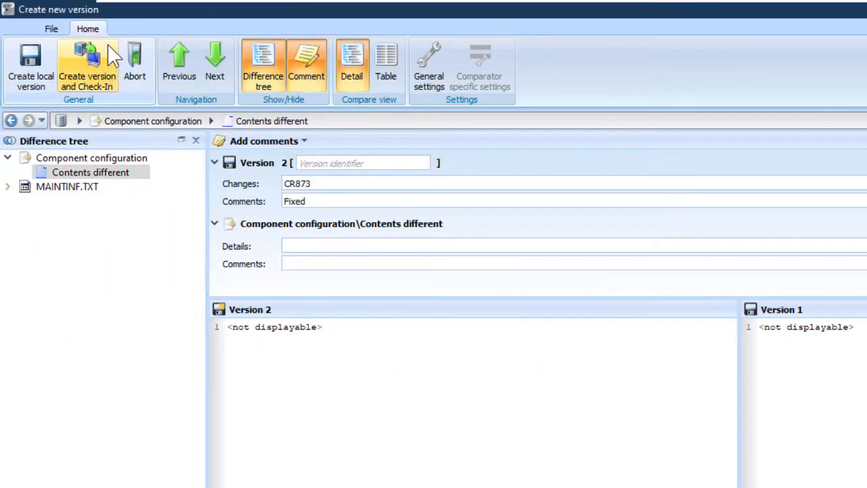
{"action": "left_click", "coordinate": [87, 66]}
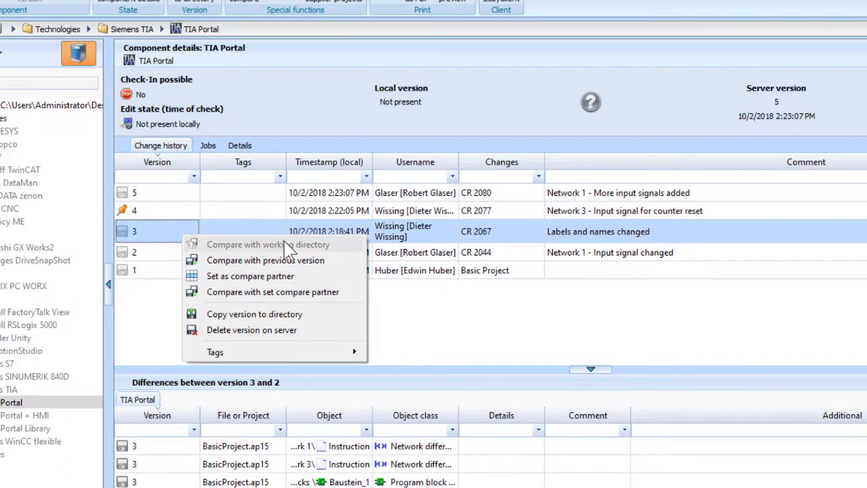
{"action": "mouse_move", "coordinate": [273, 291]}
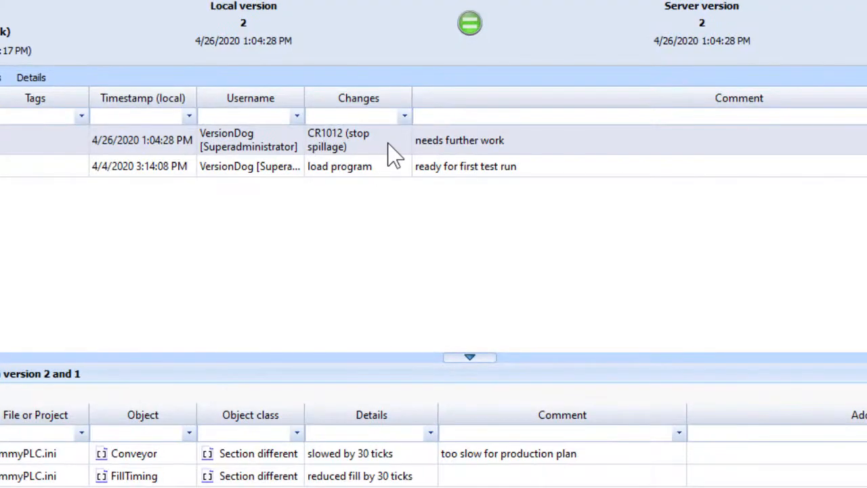
{"action": "right_click", "coordinate": [359, 140]}
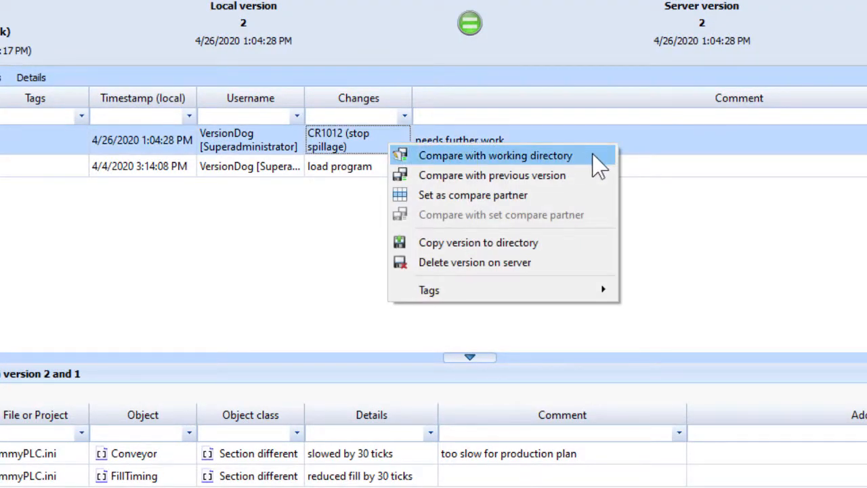
{"action": "mouse_move", "coordinate": [606, 182]}
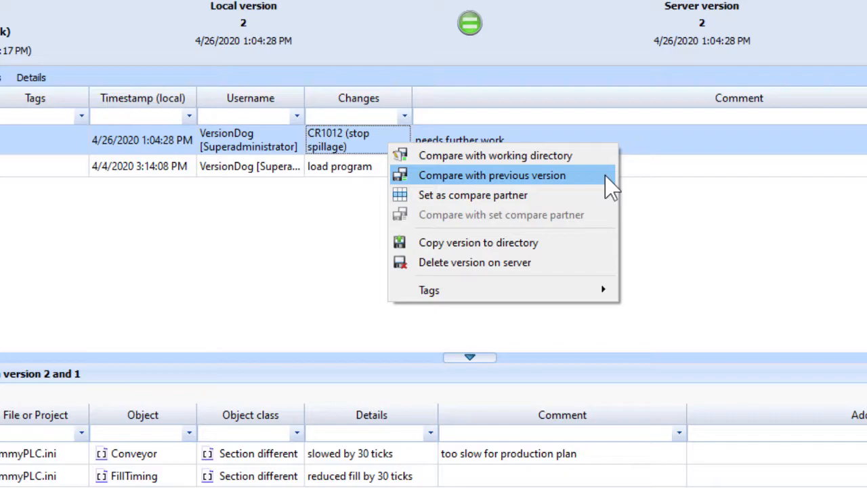
{"action": "left_click", "coordinate": [492, 175]}
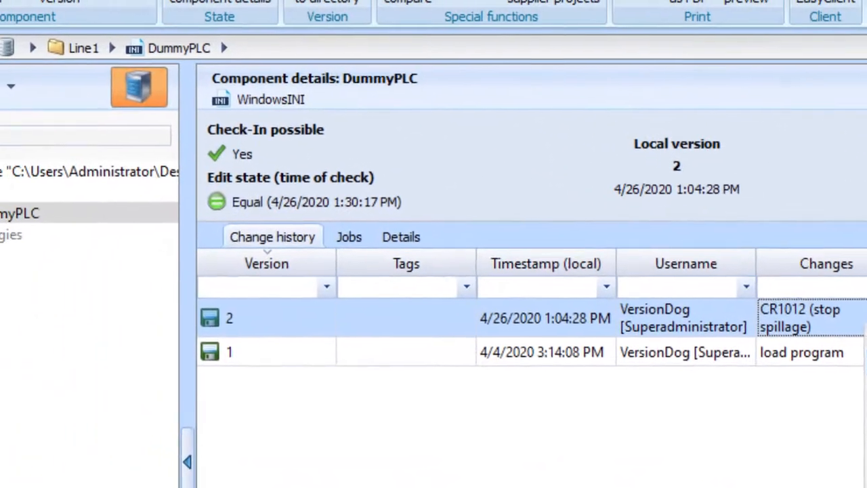
Compare DummyPLC's newest backup job result with the previous one, then close the comparison
{"action": "left_click", "coordinate": [349, 236]}
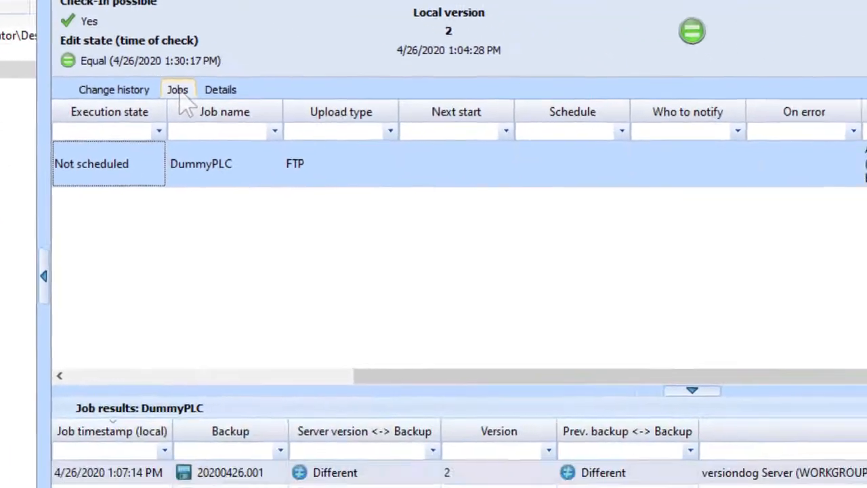
{"action": "right_click", "coordinate": [465, 351]}
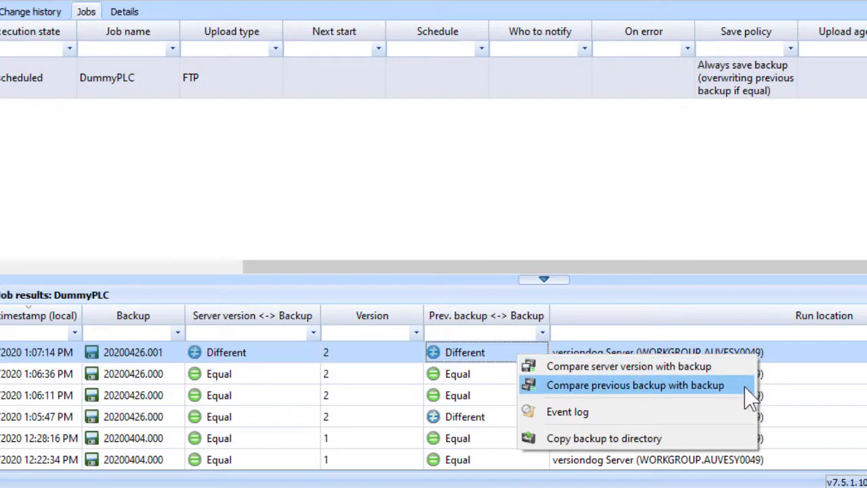
{"action": "left_click", "coordinate": [634, 385]}
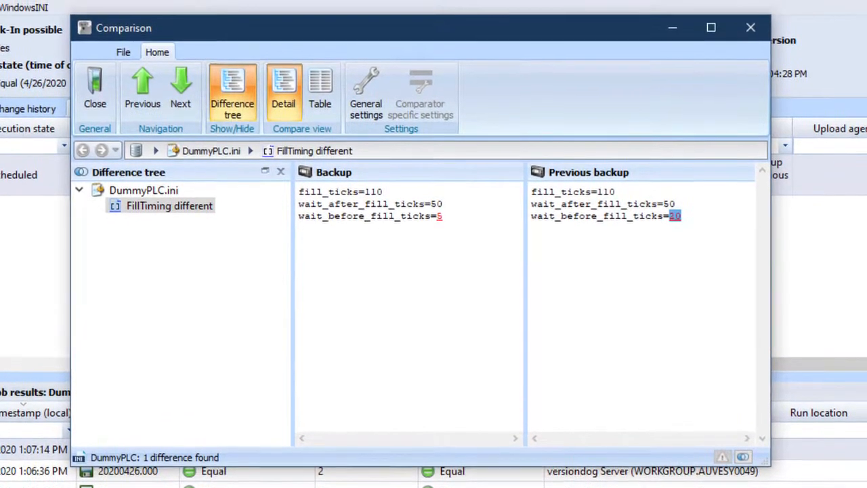
{"action": "left_click", "coordinate": [749, 28]}
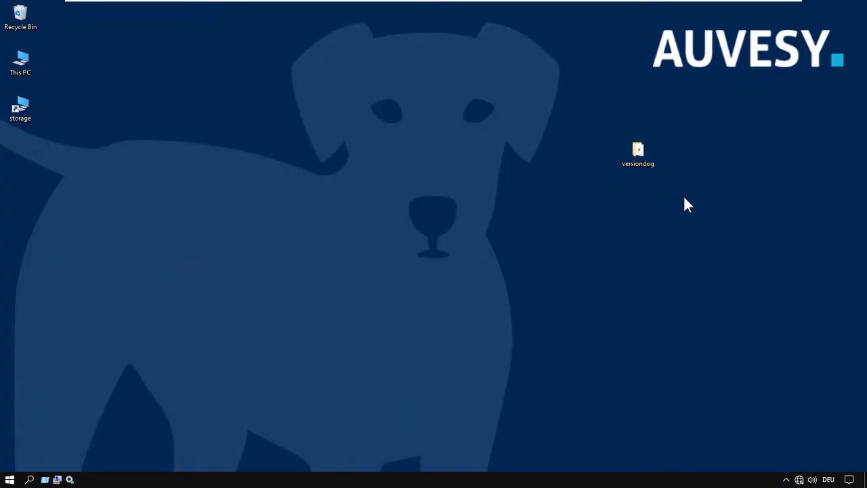
{"action": "mouse_move", "coordinate": [661, 161]}
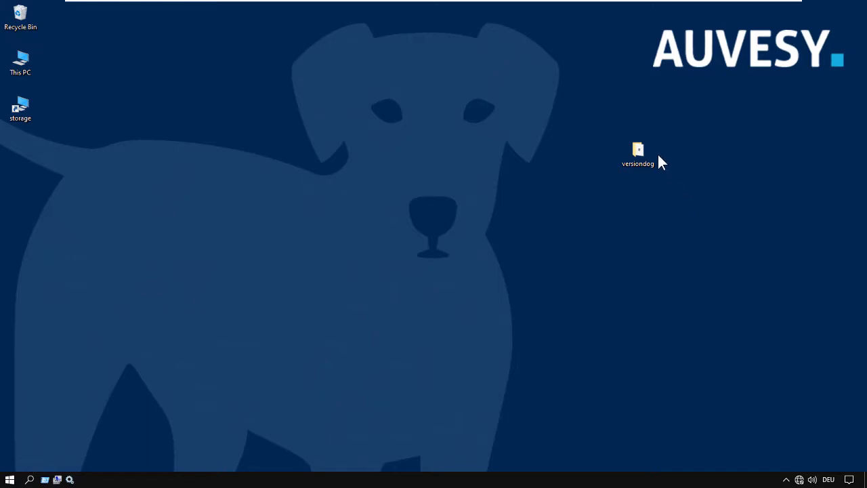
Launch VDog Launcher.exe from the versiondog desktop folder and start the UserClient
{"action": "double_click", "coordinate": [637, 149]}
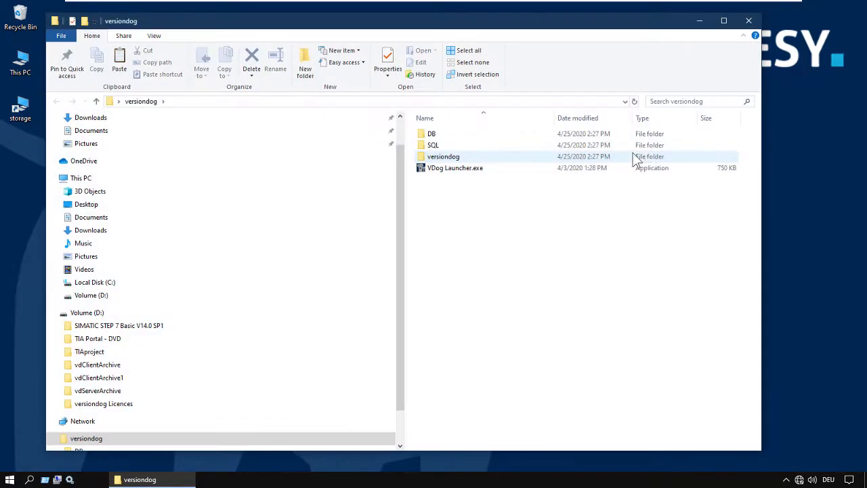
{"action": "left_click", "coordinate": [455, 167]}
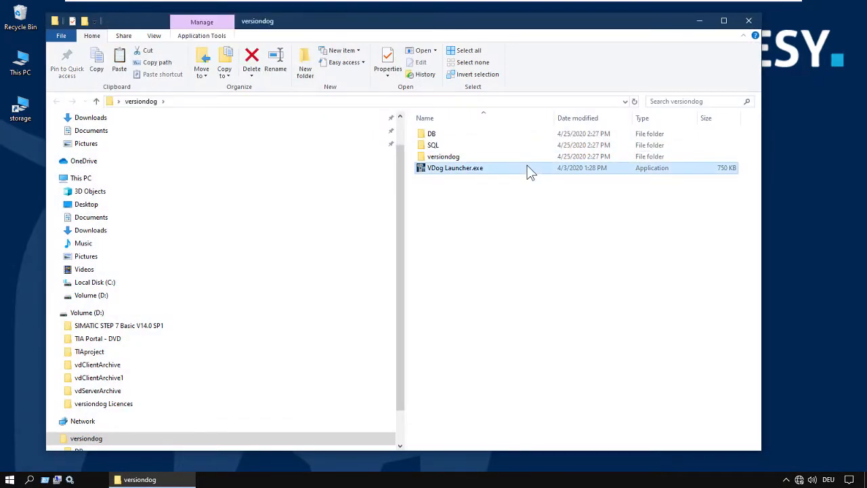
{"action": "double_click", "coordinate": [455, 167]}
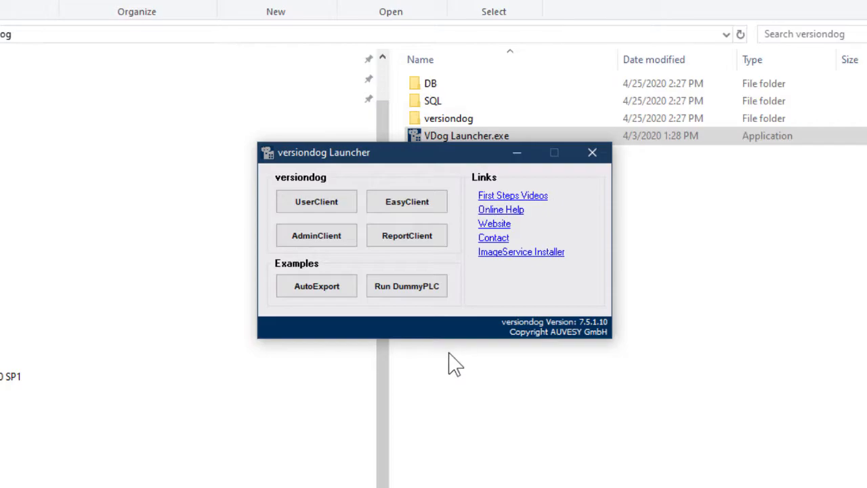
{"action": "left_click", "coordinate": [493, 224]}
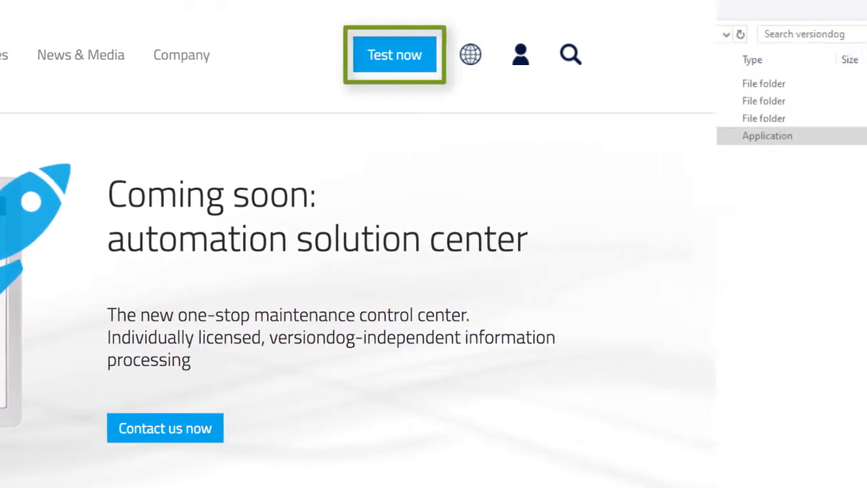
{"action": "double_click", "coordinate": [767, 136]}
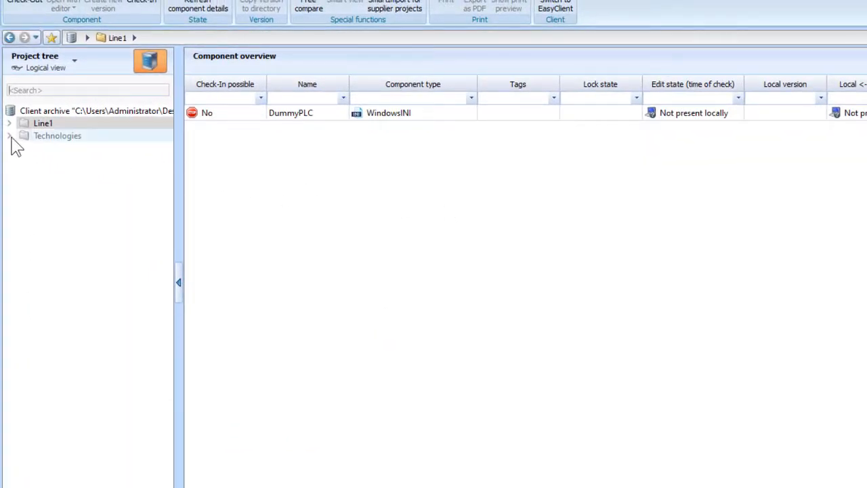
Expand Technologies and Line1 in the project tree to reveal DummyPLC
{"action": "left_click", "coordinate": [10, 136]}
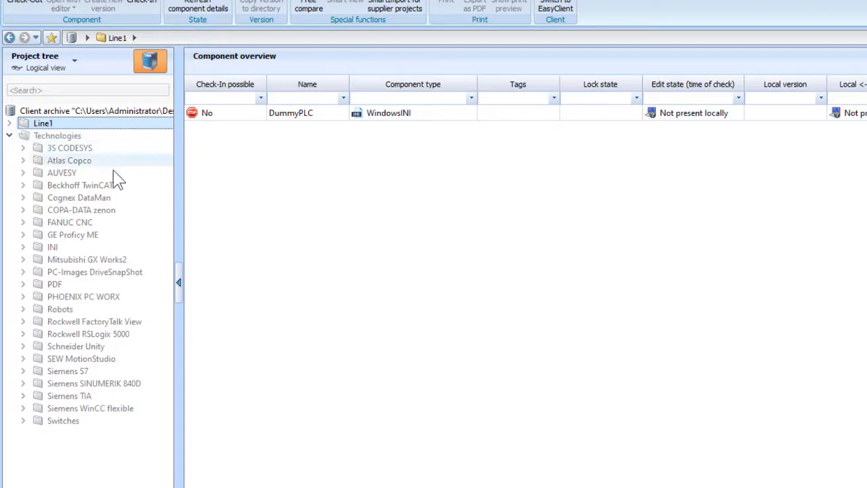
{"action": "mouse_move", "coordinate": [120, 235]}
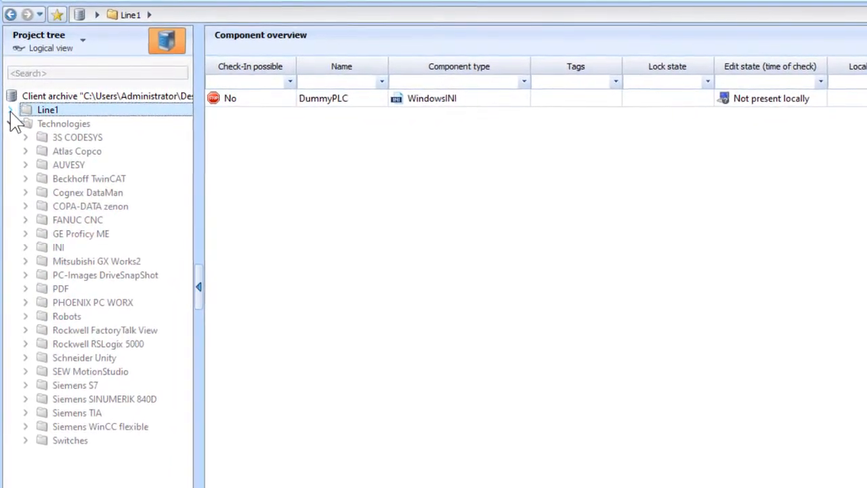
{"action": "left_click", "coordinate": [11, 109]}
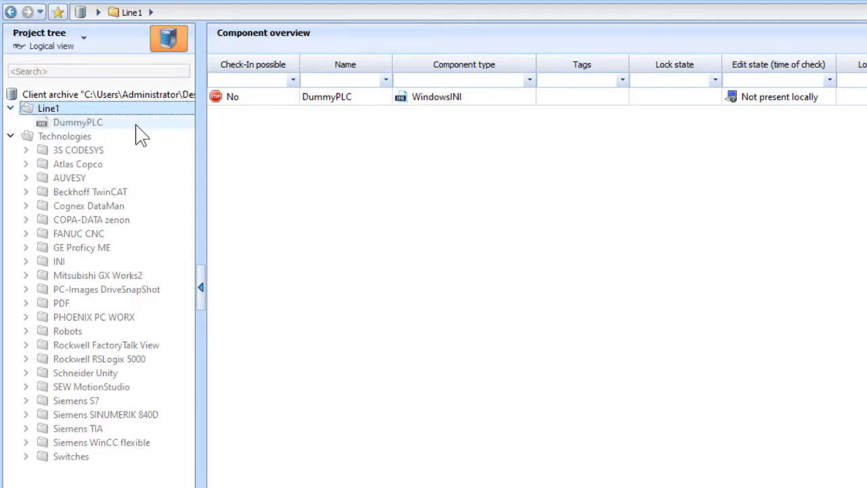
{"action": "mouse_move", "coordinate": [73, 128]}
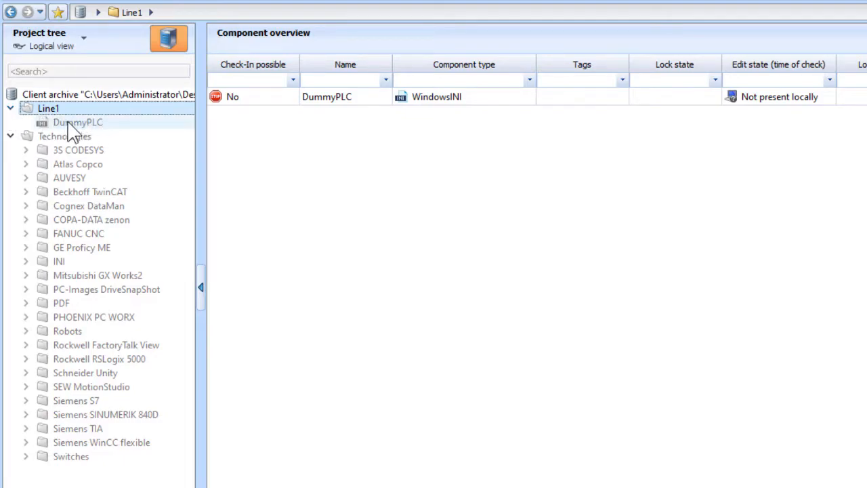
{"action": "mouse_move", "coordinate": [54, 132]}
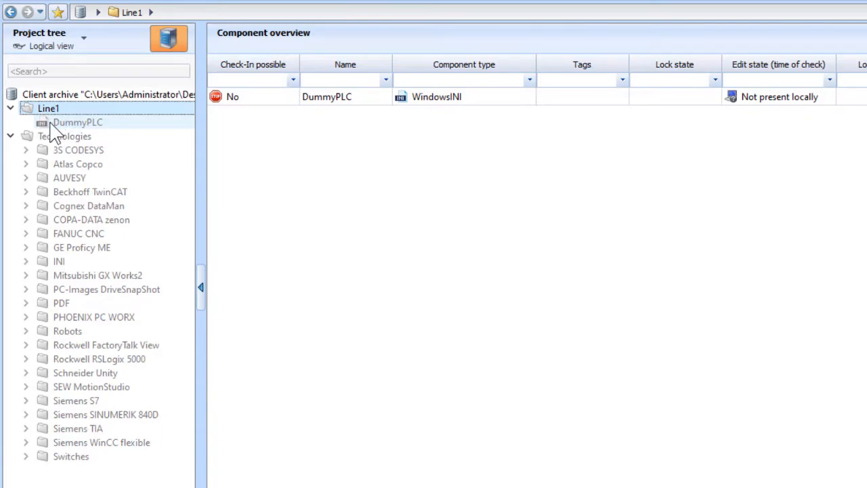
{"action": "mouse_move", "coordinate": [112, 128]}
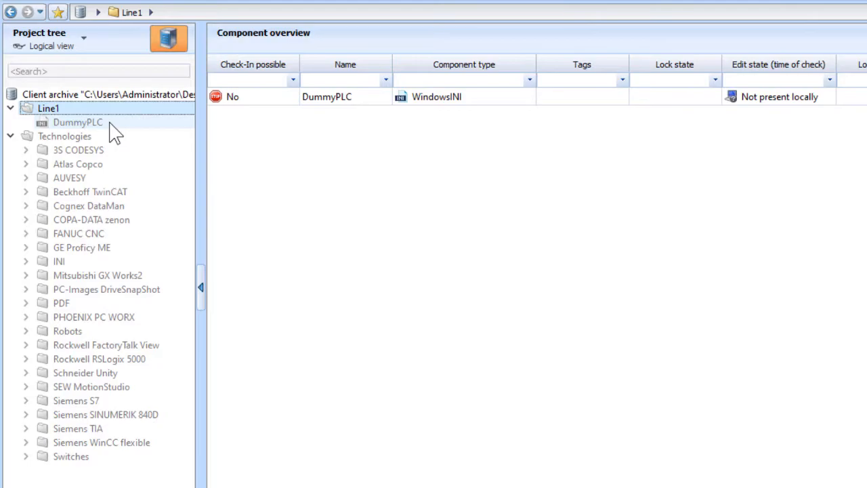
{"action": "mouse_move", "coordinate": [139, 130]}
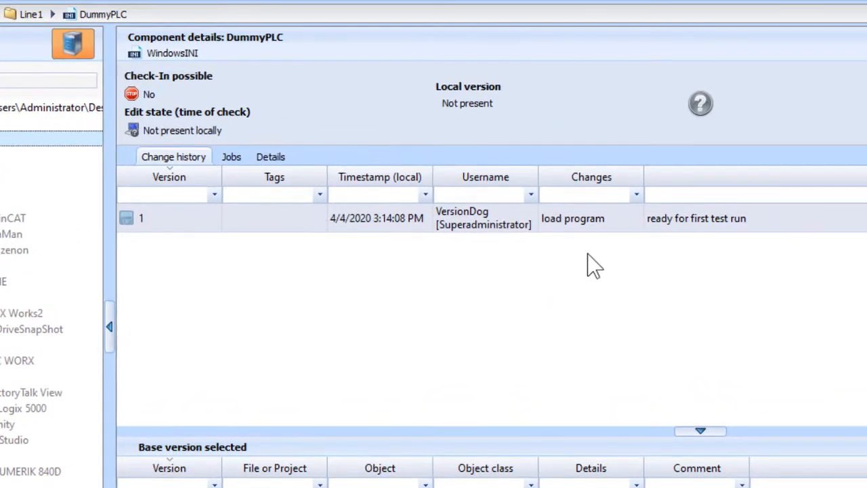
{"action": "mouse_move", "coordinate": [687, 261]}
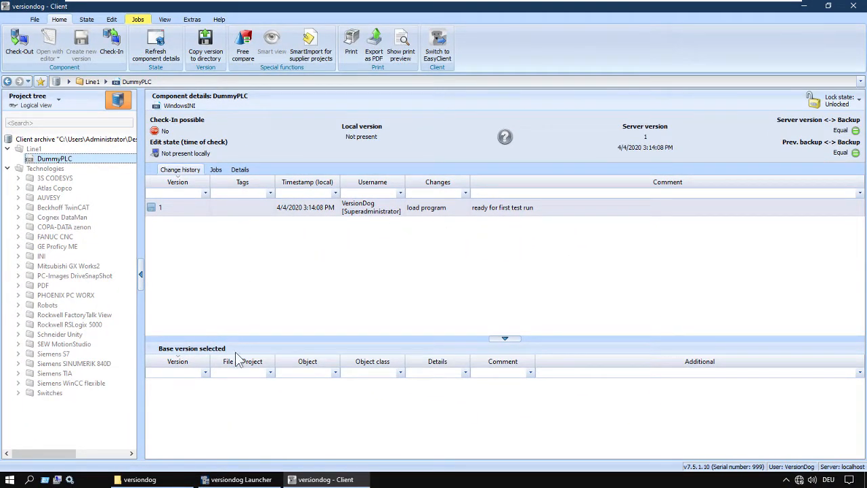
{"action": "mouse_move", "coordinate": [241, 479]}
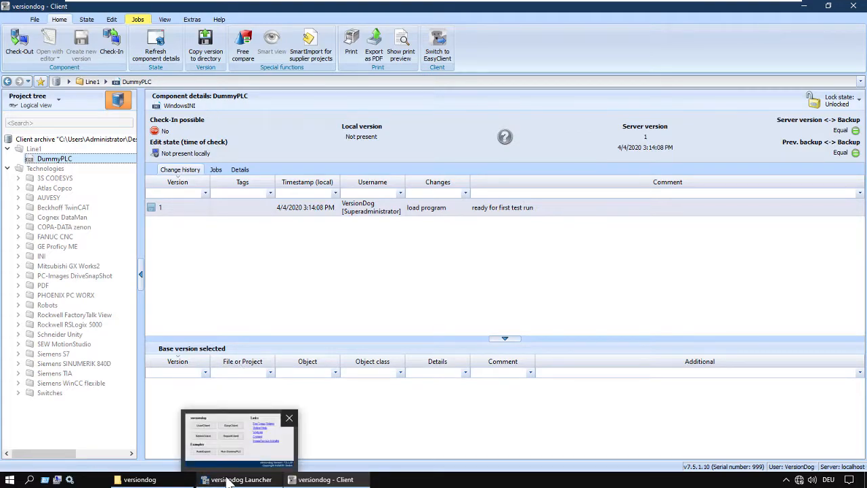
Bring the versiondog Launcher to the front from the taskbar and pick a tool
{"action": "left_click", "coordinate": [241, 479]}
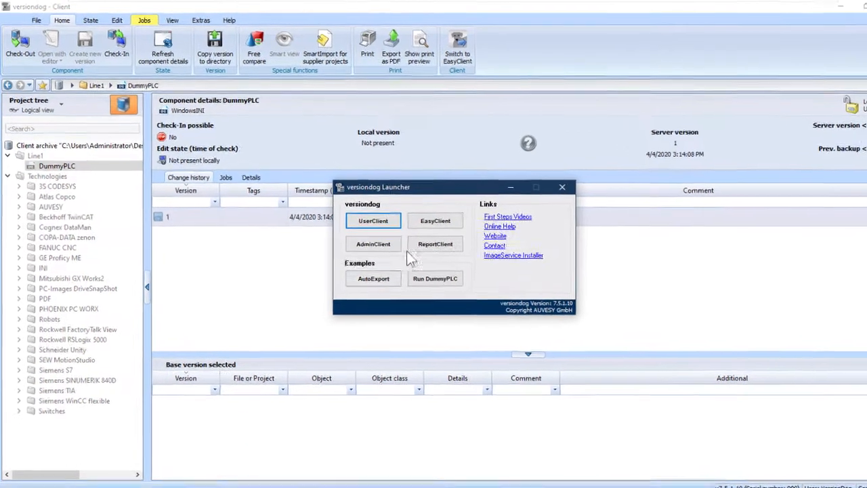
{"action": "left_click", "coordinate": [435, 278]}
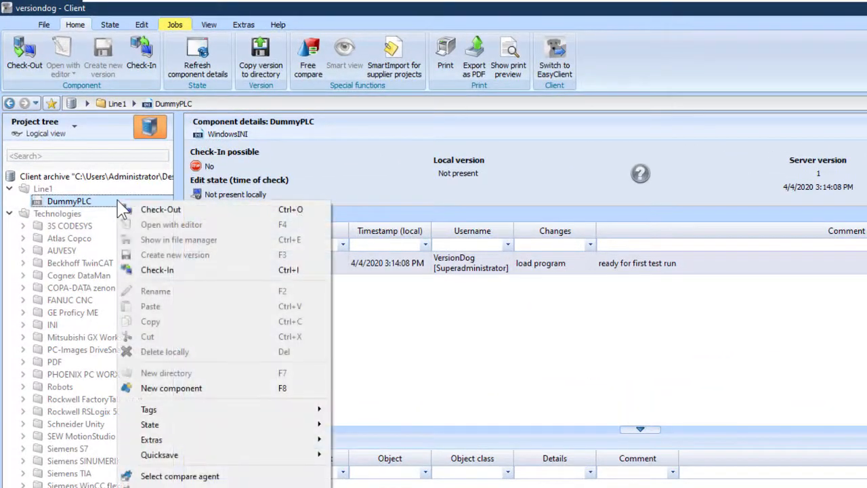
{"action": "mouse_move", "coordinate": [196, 212]}
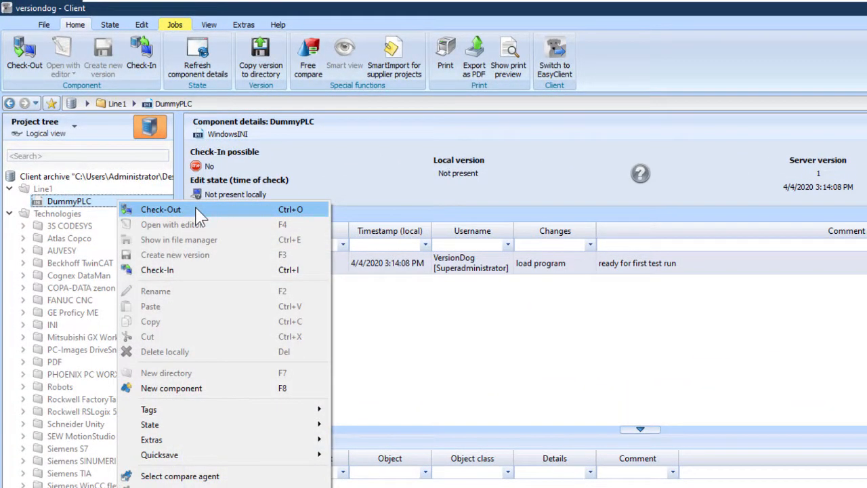
Check out DummyPLC's latest version and expand it to list DummyPLC.ini
{"action": "left_click", "coordinate": [160, 209]}
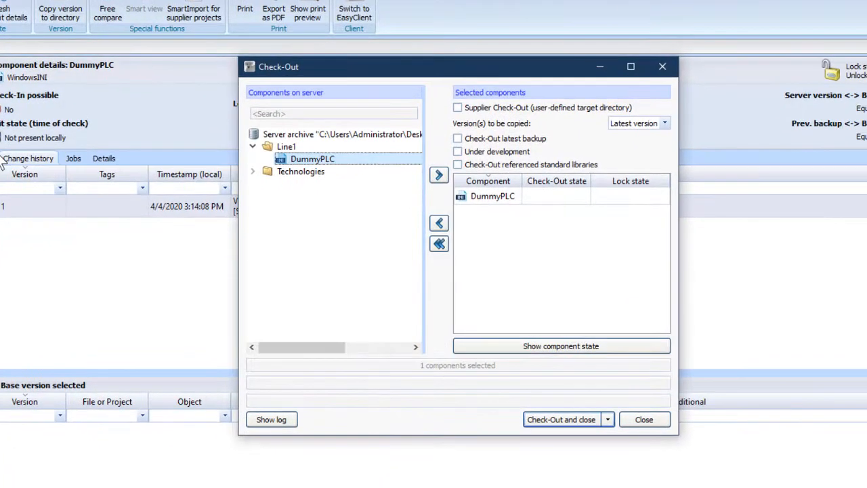
{"action": "mouse_move", "coordinate": [472, 218]}
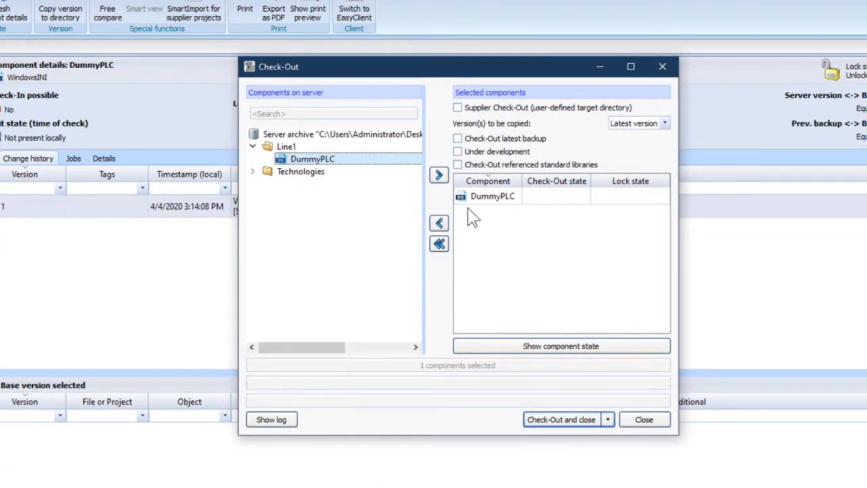
{"action": "mouse_move", "coordinate": [660, 142]}
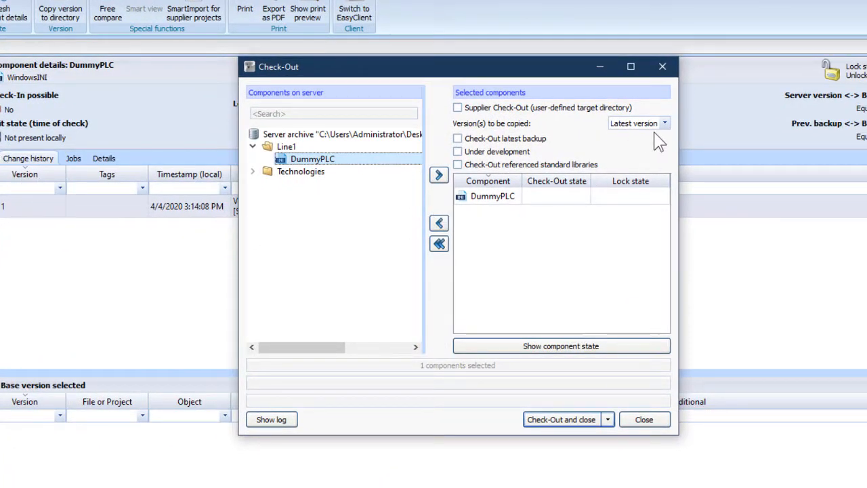
{"action": "mouse_move", "coordinate": [582, 427]}
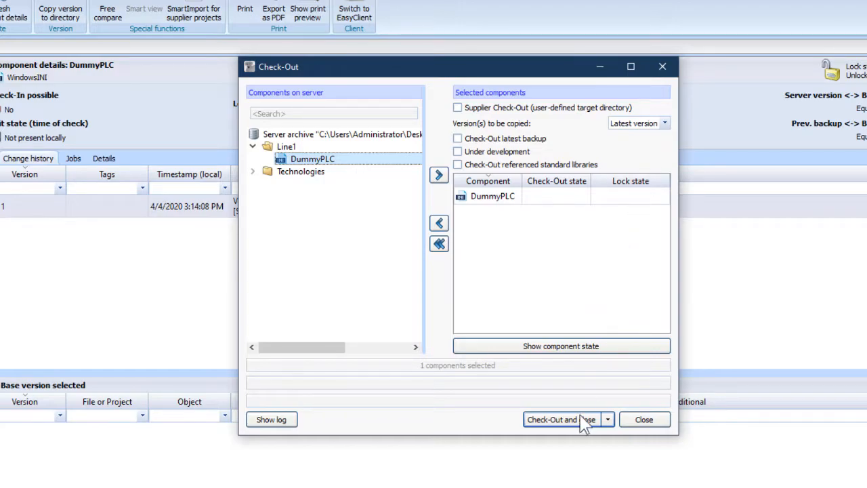
{"action": "left_click", "coordinate": [559, 419]}
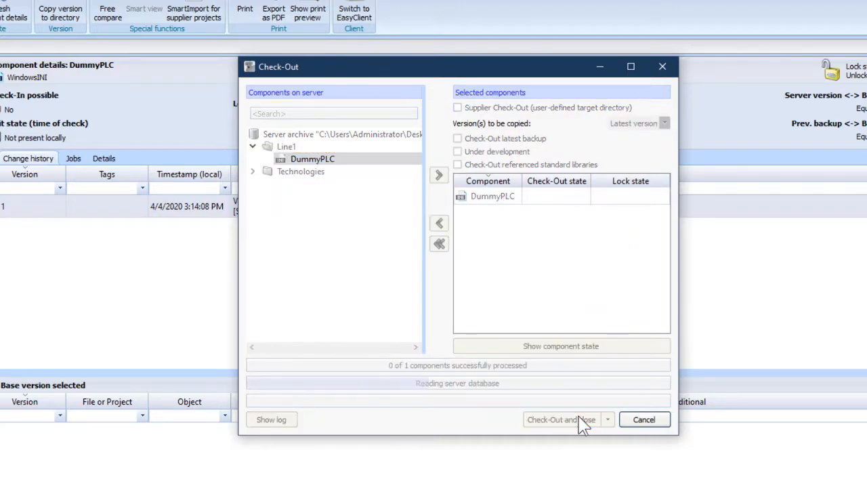
{"action": "left_click", "coordinate": [560, 418]}
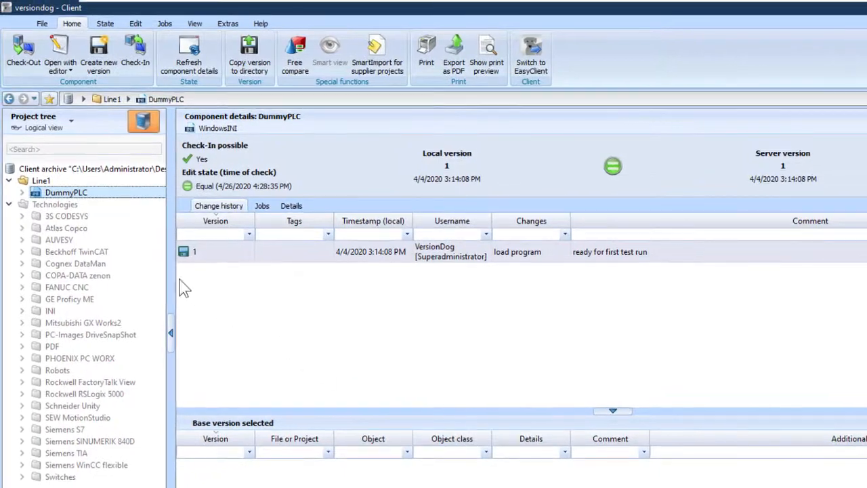
{"action": "left_click", "coordinate": [22, 192]}
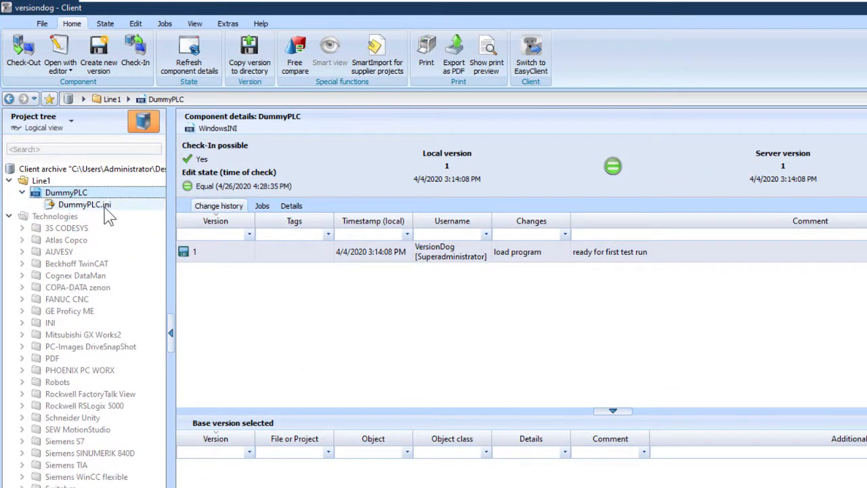
Open DummyPLC.ini from the project tree in Notepad
{"action": "double_click", "coordinate": [84, 204]}
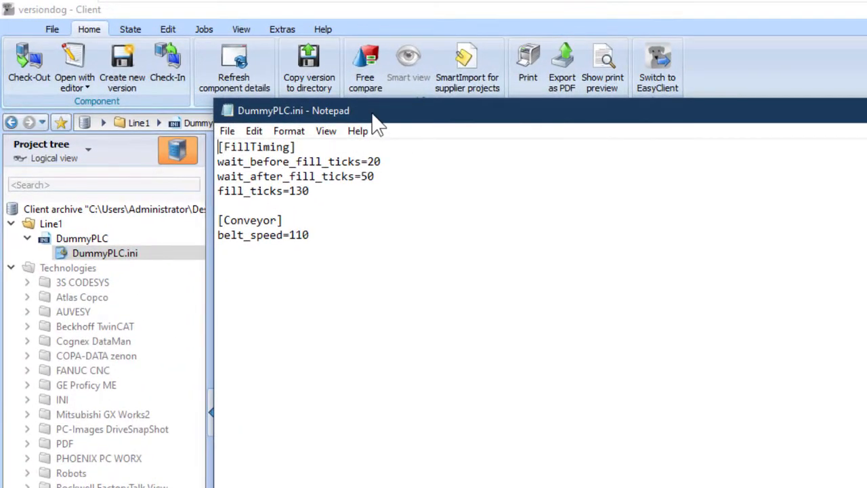
{"action": "mouse_move", "coordinate": [456, 182]}
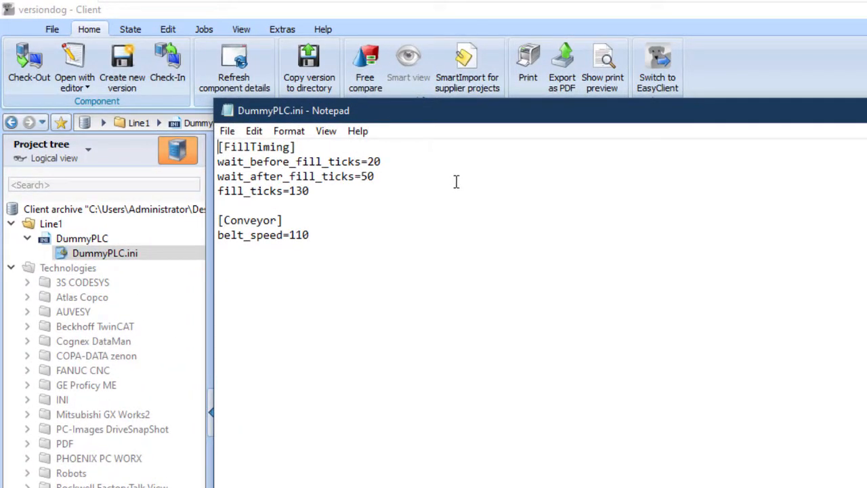
{"action": "mouse_move", "coordinate": [360, 250]}
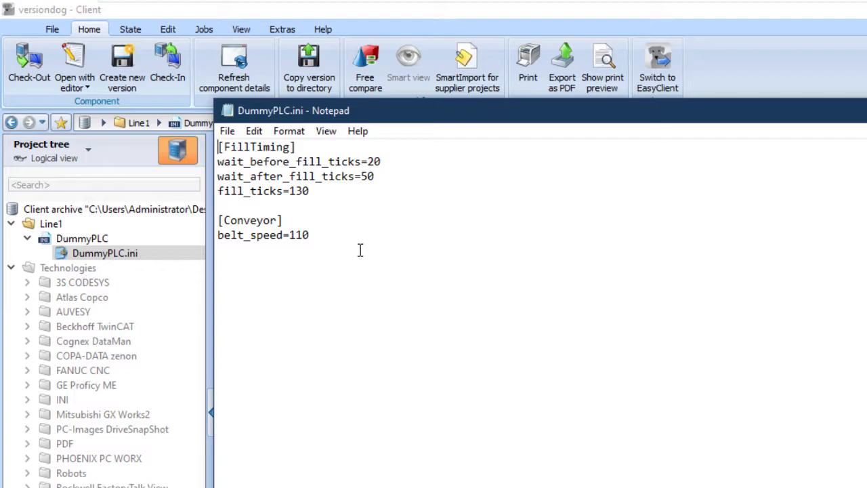
{"action": "mouse_move", "coordinate": [394, 279]}
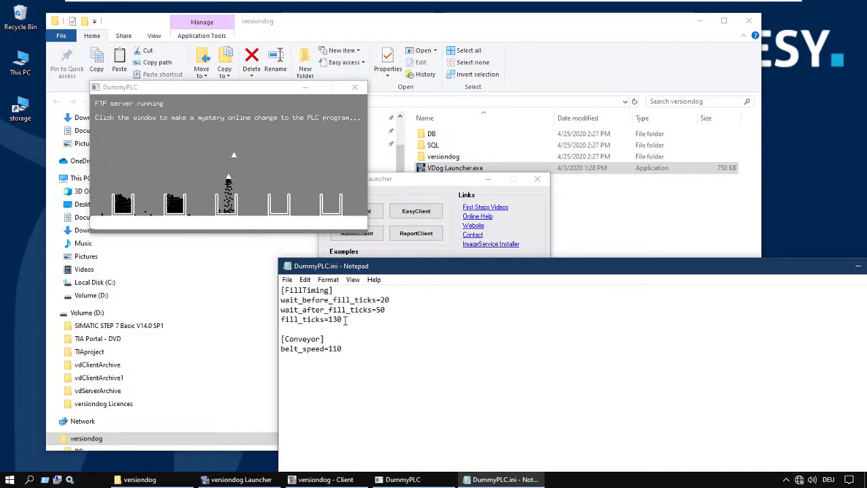
Replace fill_ticks 130 with 95, save the file, and close Notepad
{"action": "key", "text": "Backspace"}
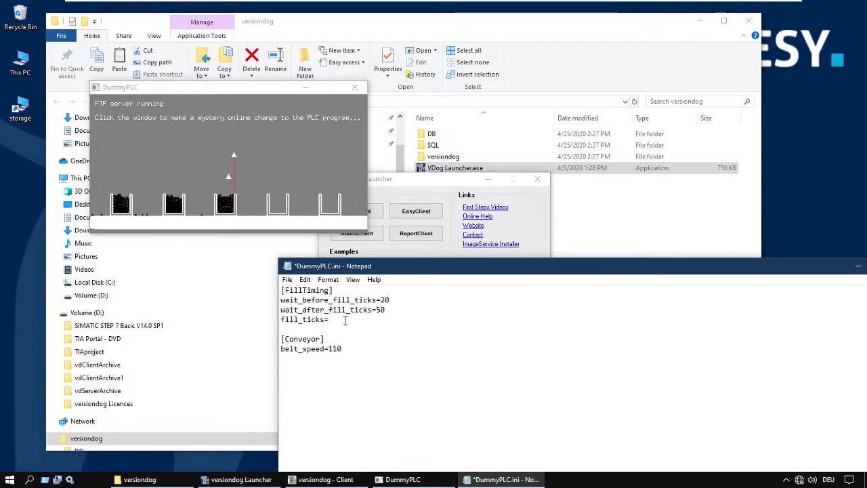
{"action": "type", "text": "95"}
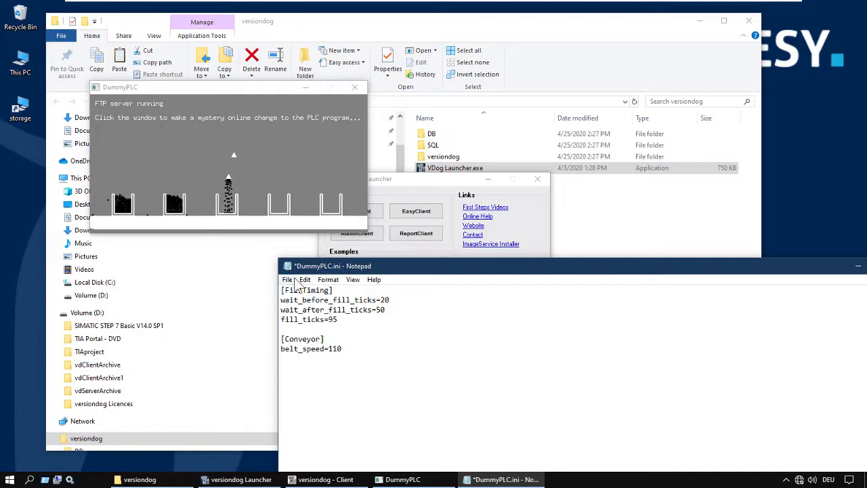
{"action": "key", "text": "ctrl+s"}
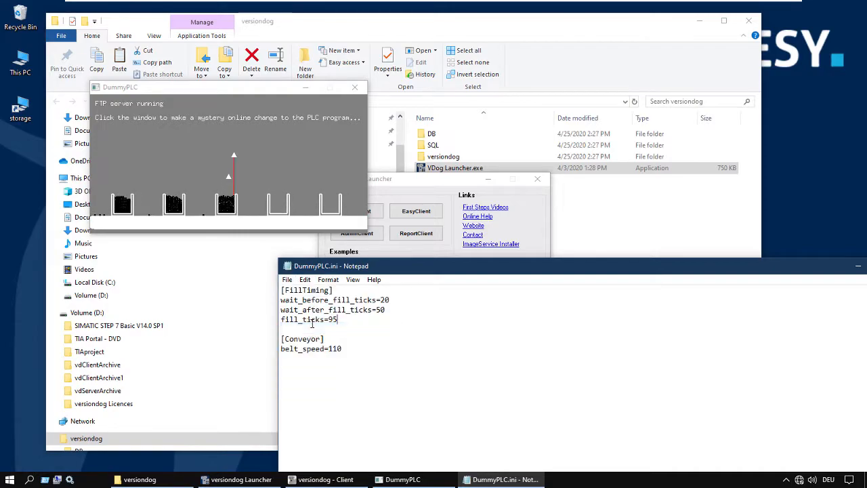
{"action": "left_click_drag", "start_coordinate": [330, 265], "coordinate": [308, 250]}
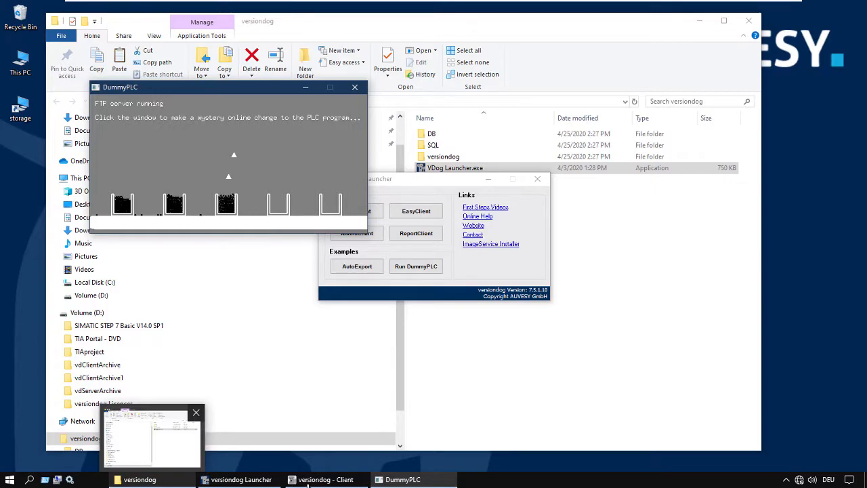
Return to versiondog Client and show DummyPLC.ini in the file manager
{"action": "left_click", "coordinate": [325, 478]}
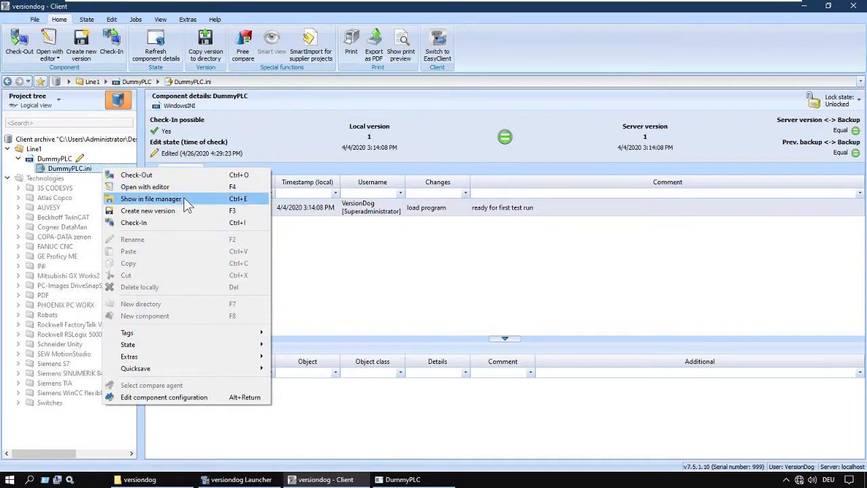
{"action": "left_click", "coordinate": [150, 198]}
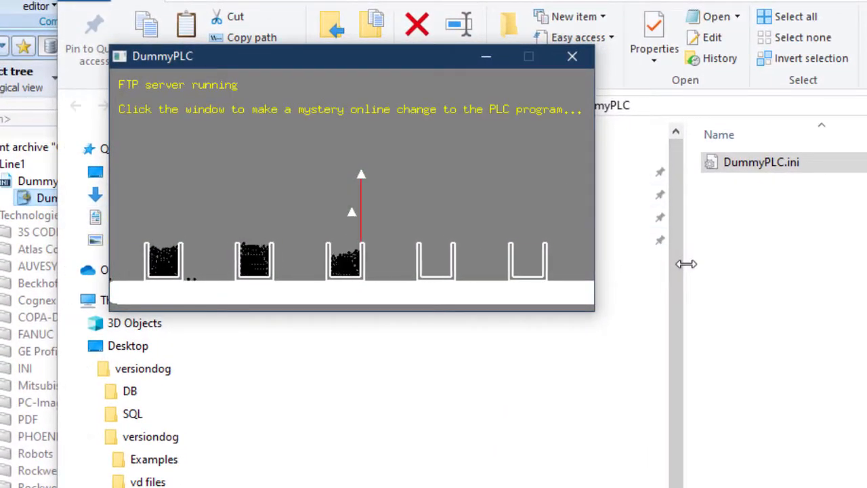
{"action": "left_click", "coordinate": [352, 203]}
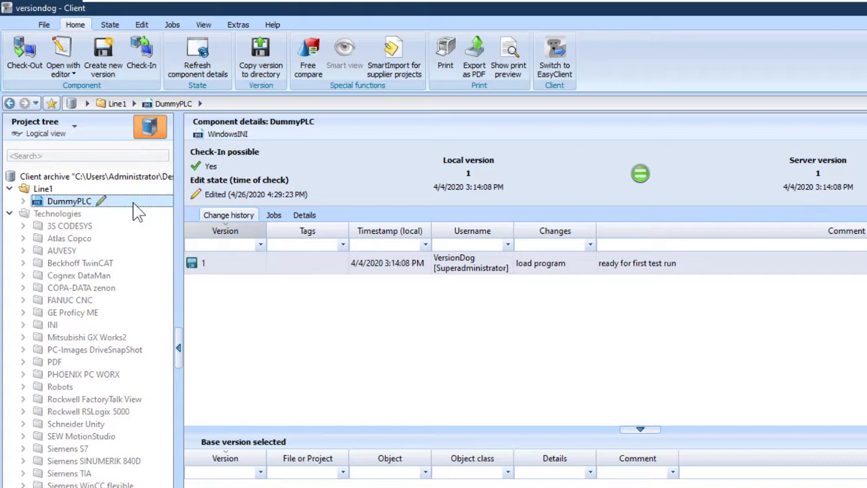
{"action": "mouse_move", "coordinate": [132, 206]}
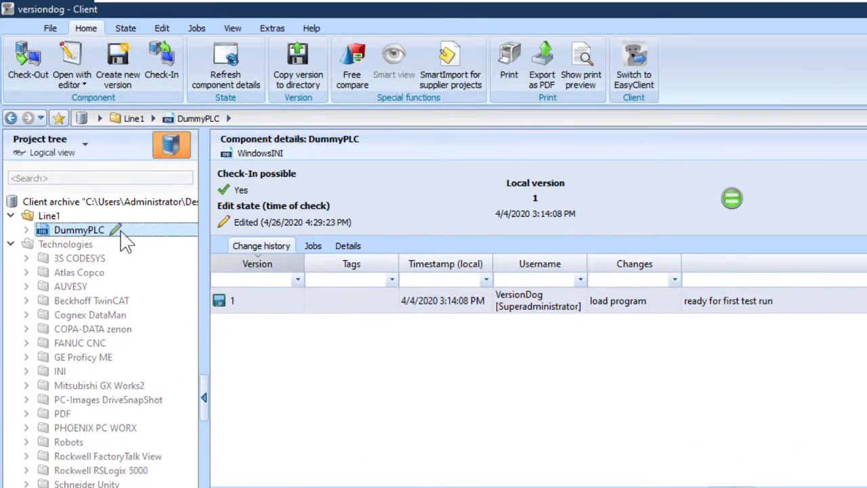
{"action": "mouse_move", "coordinate": [145, 236]}
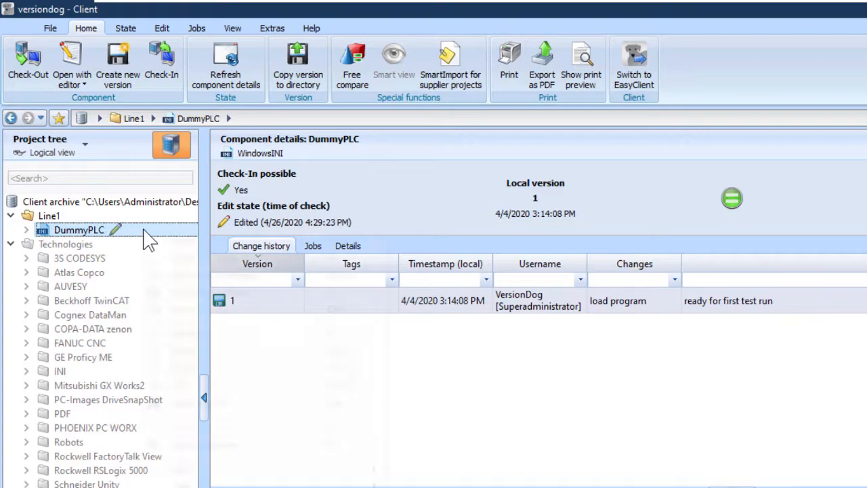
Open the context menu of the edited DummyPLC component in the project tree
{"action": "right_click", "coordinate": [79, 229]}
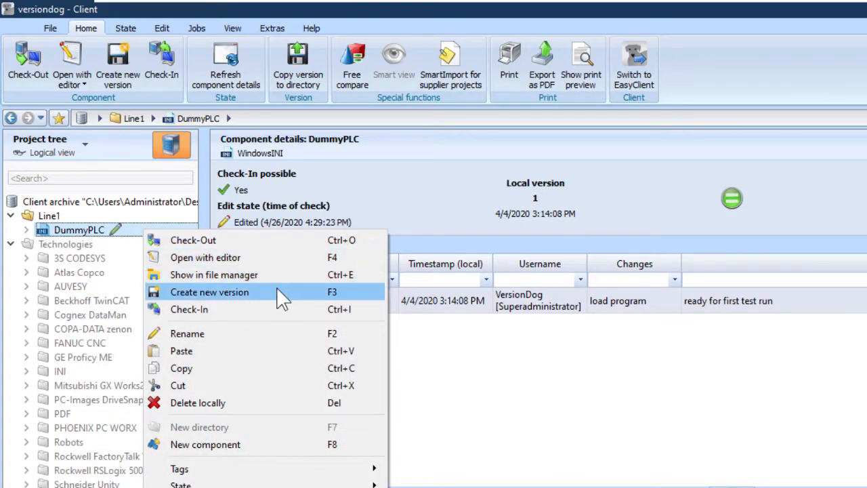
{"action": "mouse_move", "coordinate": [285, 309]}
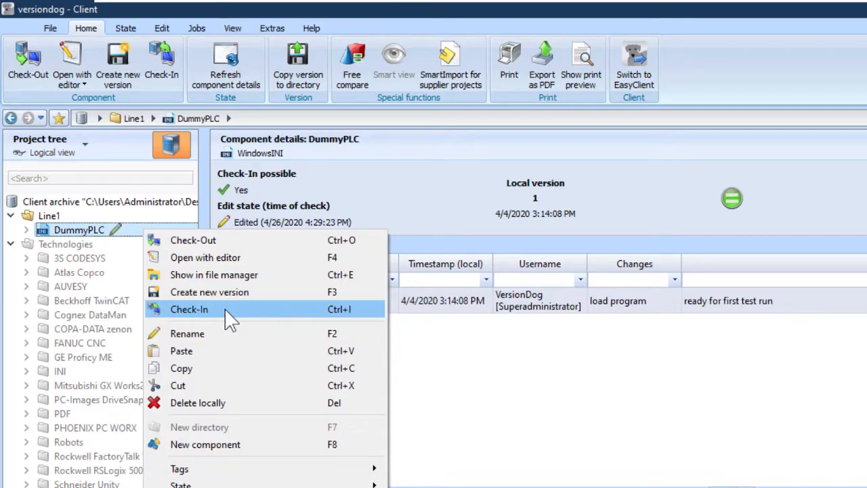
{"action": "left_click", "coordinate": [189, 308]}
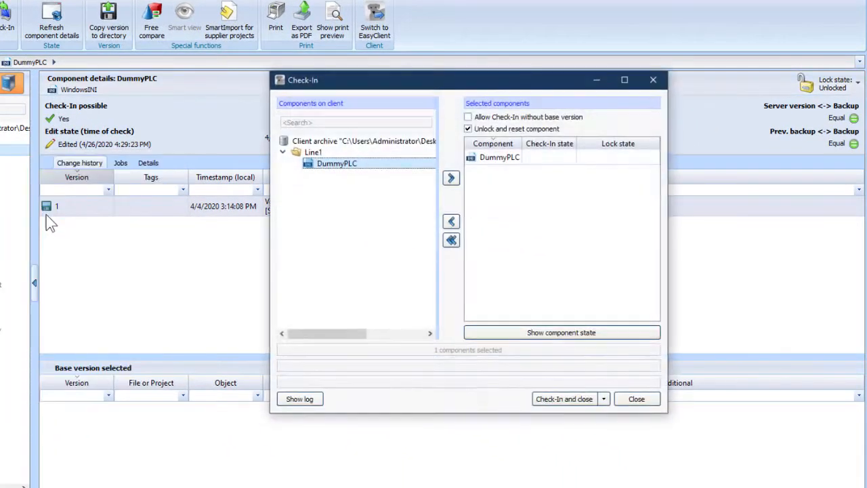
{"action": "left_click", "coordinate": [563, 398]}
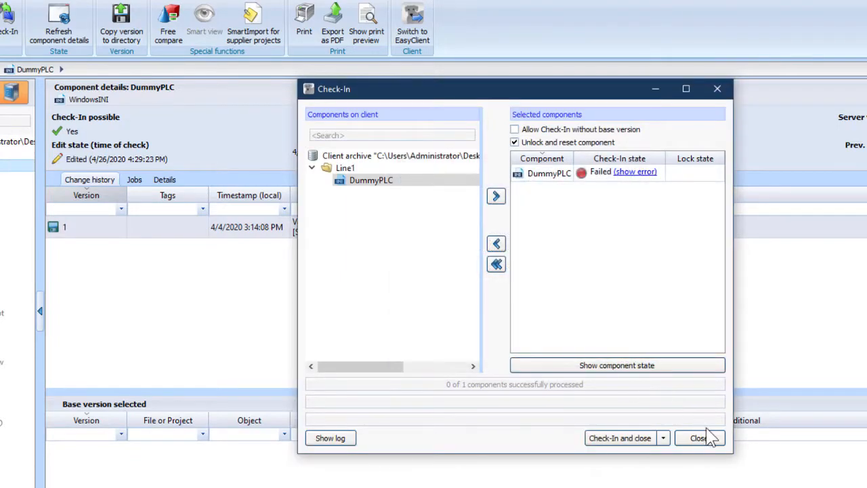
{"action": "left_click", "coordinate": [698, 437]}
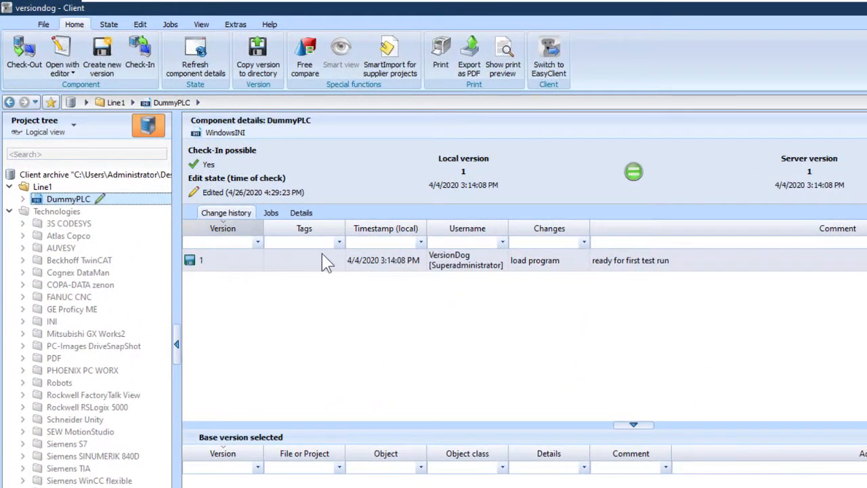
{"action": "mouse_move", "coordinate": [127, 208]}
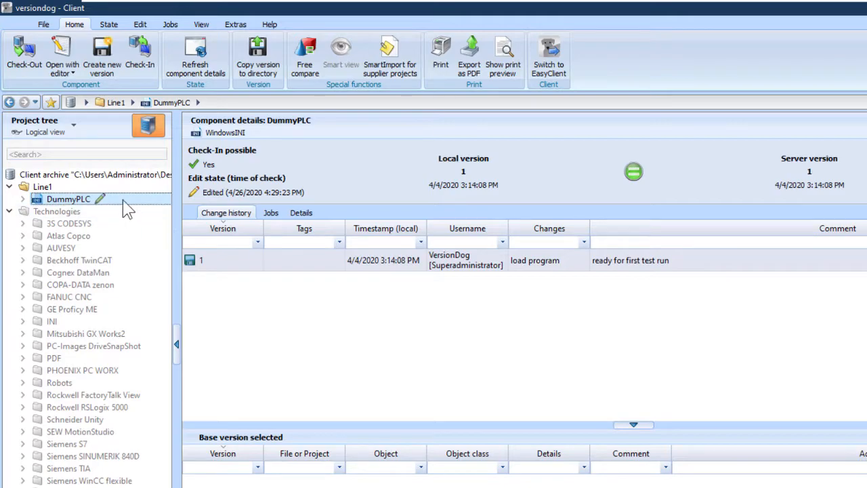
Start DummyPLC version 2 with change 'CR 1001 (stop spillage)' and comment 'reduce fill time'
{"action": "right_click", "coordinate": [67, 198]}
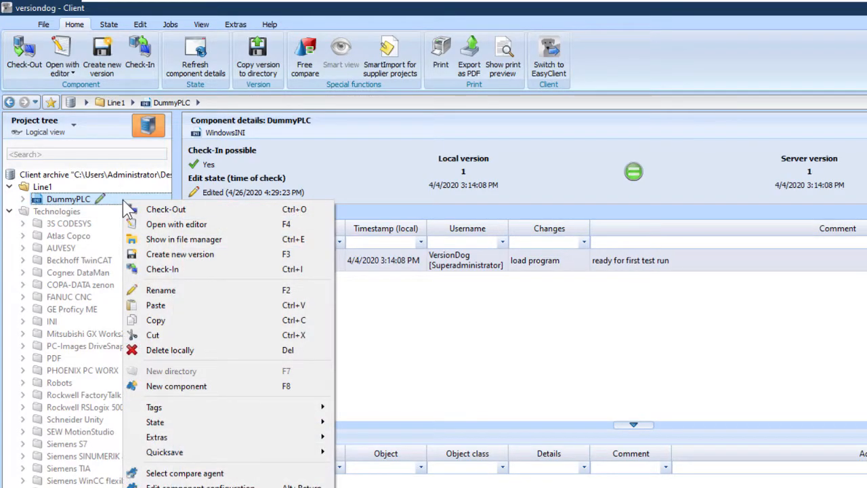
{"action": "mouse_move", "coordinate": [231, 260]}
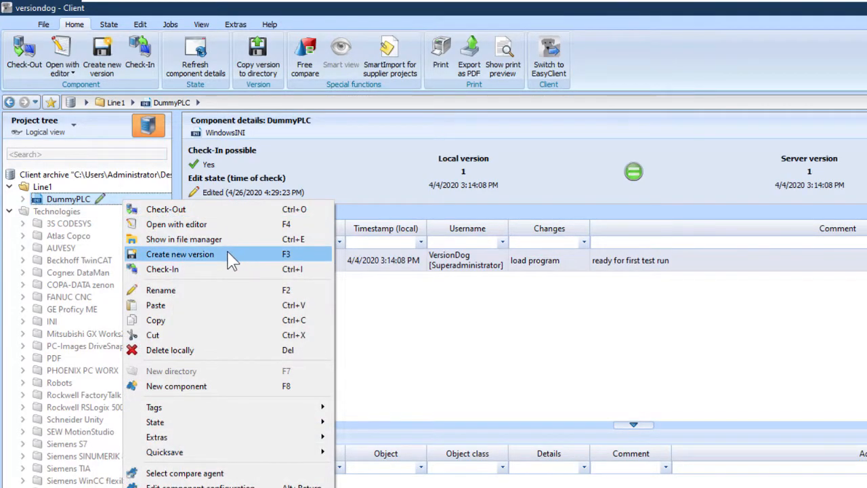
{"action": "mouse_move", "coordinate": [254, 264]}
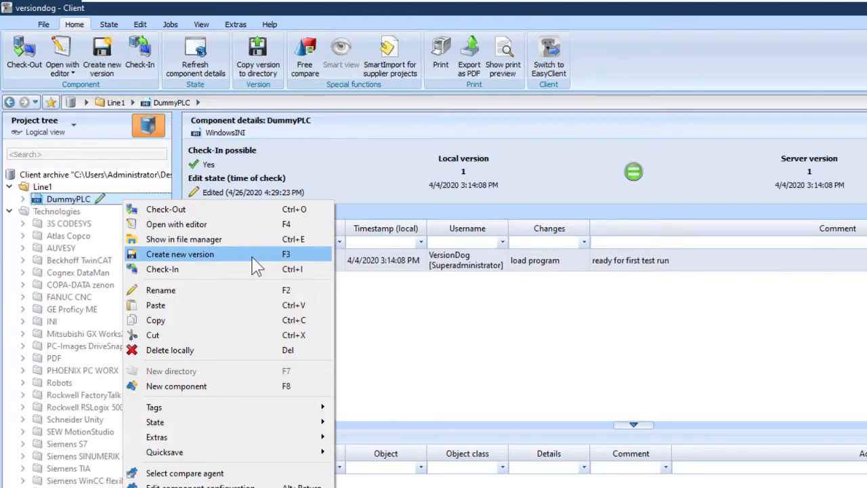
{"action": "left_click", "coordinate": [180, 254]}
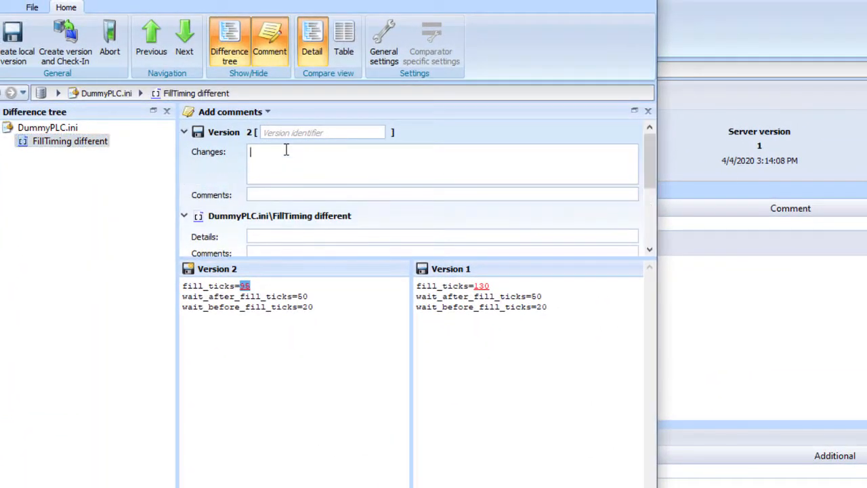
{"action": "type", "text": "c"}
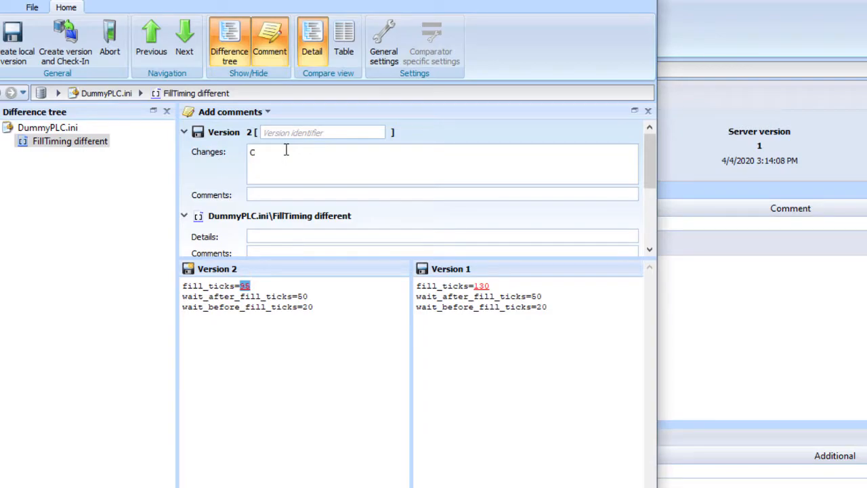
{"action": "type", "text": "R 1001 (s"}
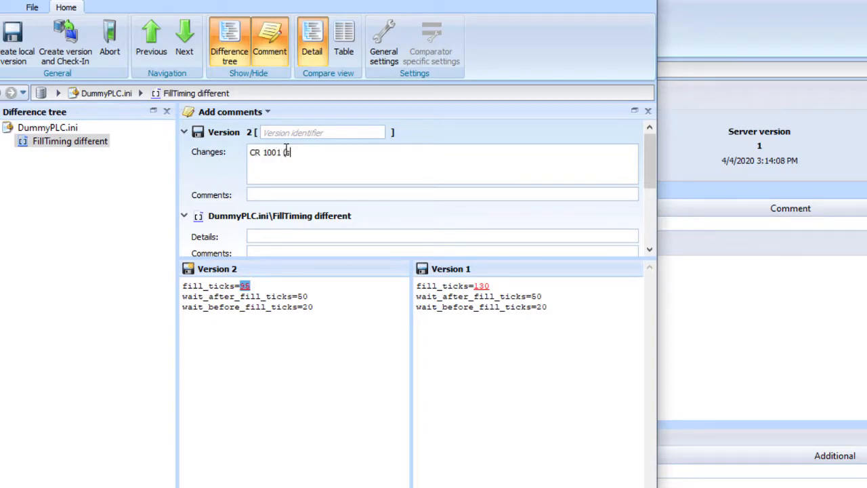
{"action": "type", "text": "top spillage"}
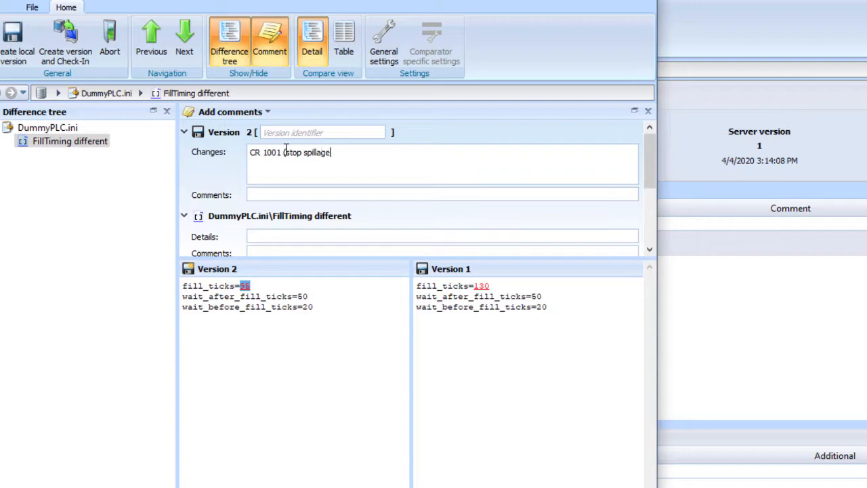
{"action": "type", "text": "reduce fill time"}
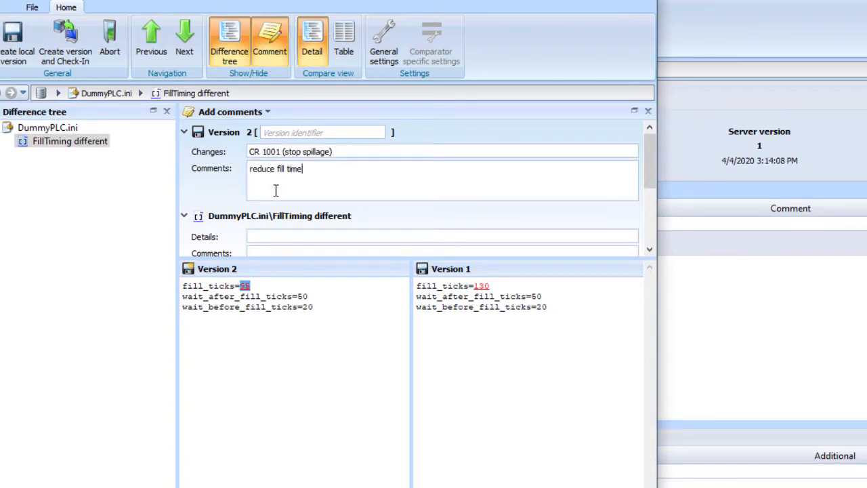
{"action": "mouse_move", "coordinate": [313, 236]}
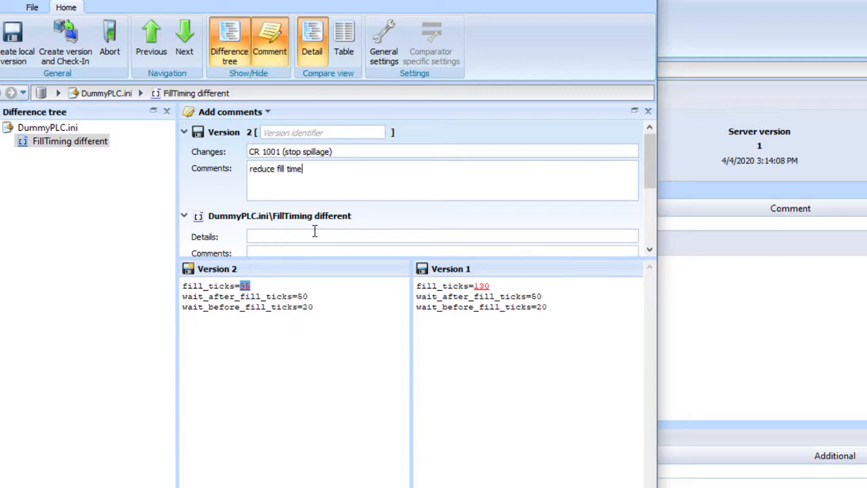
{"action": "mouse_move", "coordinate": [389, 300]}
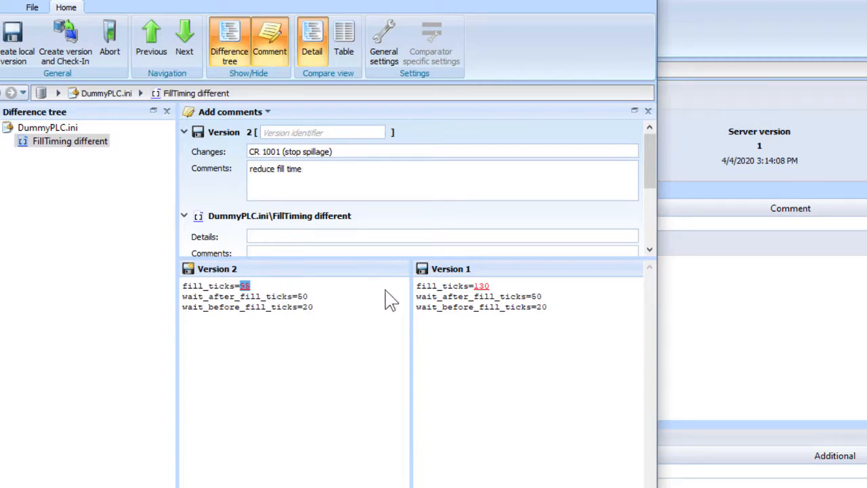
{"action": "mouse_move", "coordinate": [344, 283]}
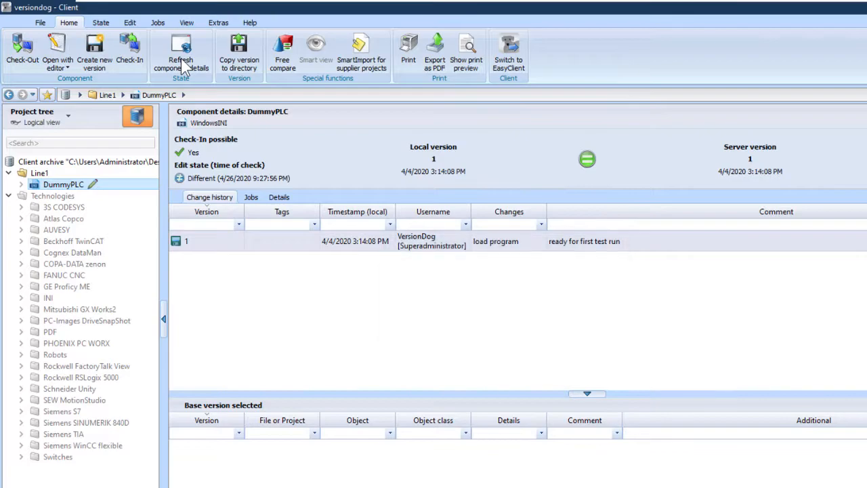
Refresh DummyPLC's component details so version 2 appears with FillTiming changed
{"action": "left_click", "coordinate": [180, 54]}
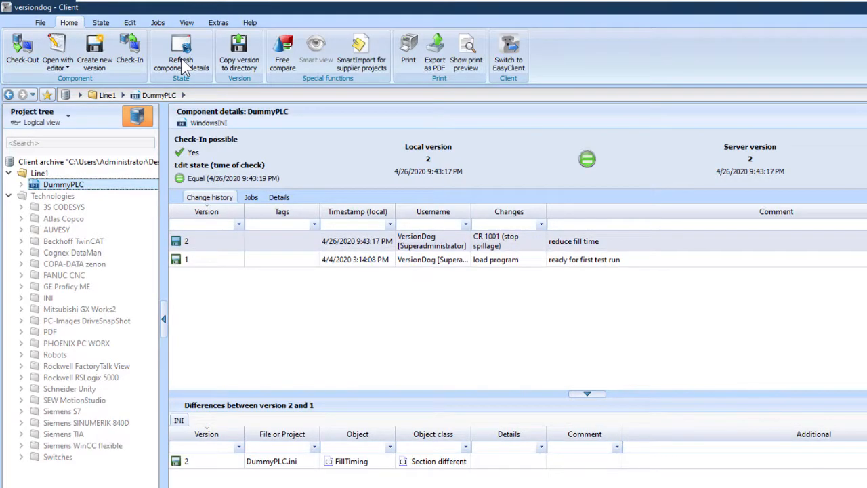
{"action": "mouse_move", "coordinate": [223, 242]}
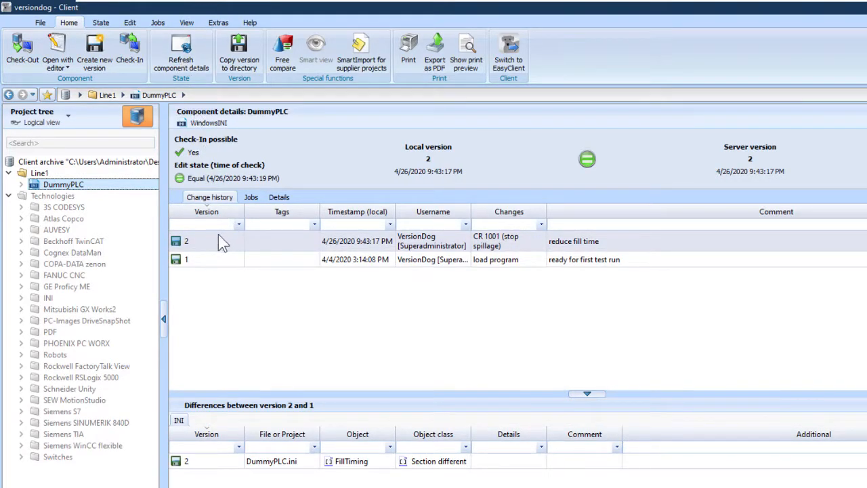
{"action": "mouse_move", "coordinate": [358, 242]}
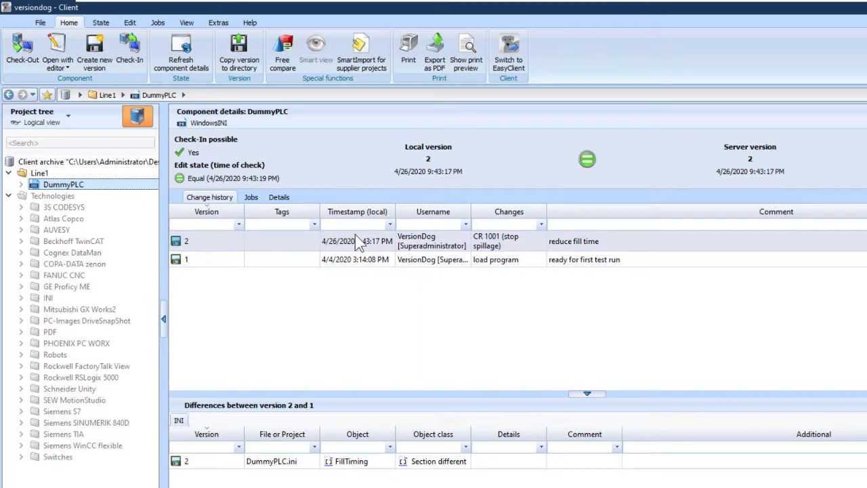
{"action": "mouse_move", "coordinate": [592, 252]}
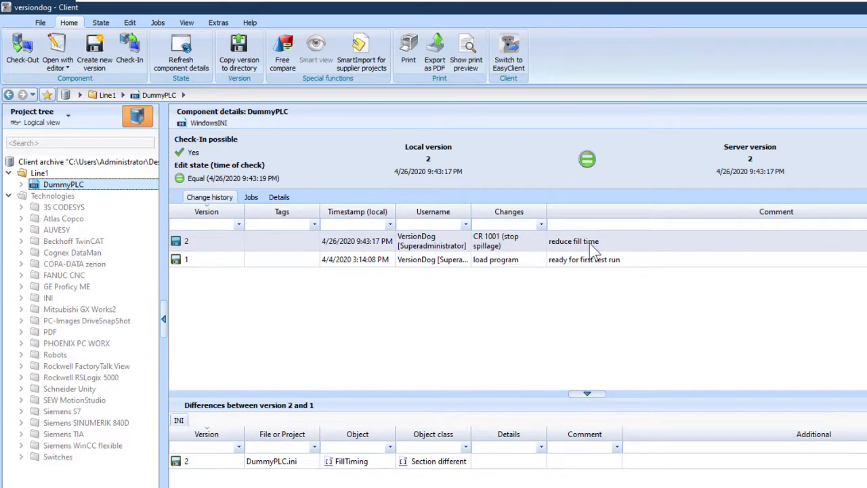
{"action": "mouse_move", "coordinate": [677, 246]}
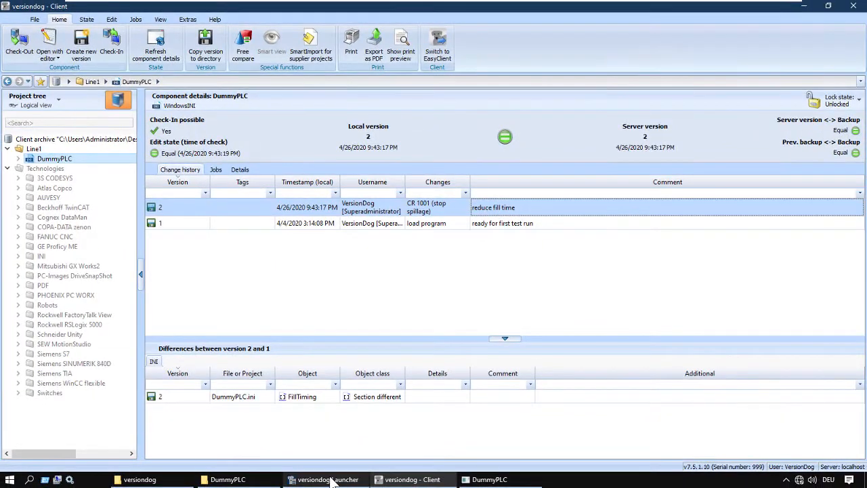
Launch AdminClient, set DummyPLC's job Execute to According to schedule, and save
{"action": "left_click", "coordinate": [325, 478]}
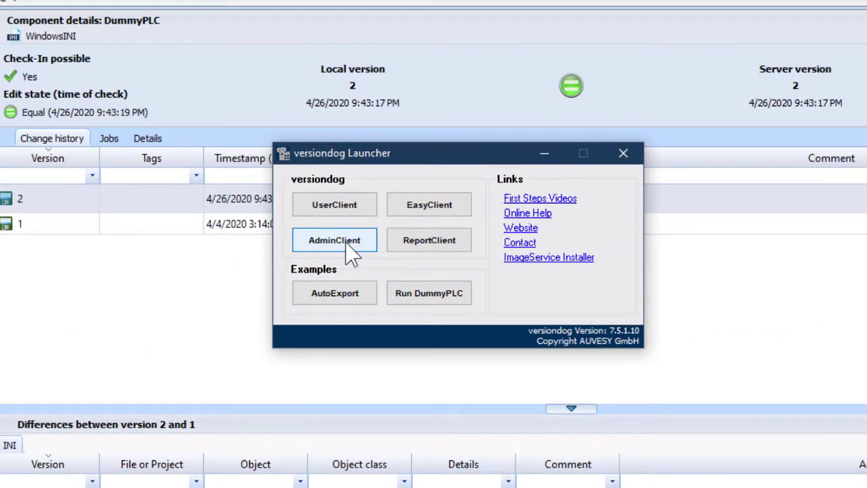
{"action": "left_click", "coordinate": [334, 239]}
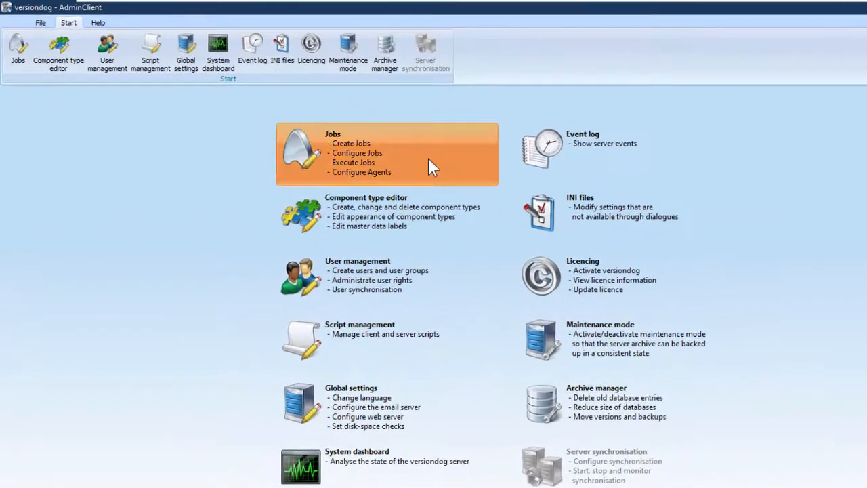
{"action": "left_click", "coordinate": [386, 154]}
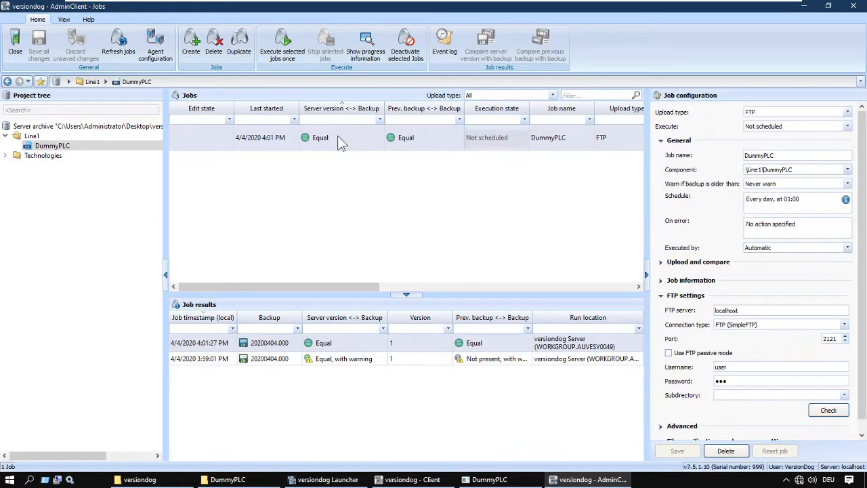
{"action": "mouse_move", "coordinate": [106, 176]}
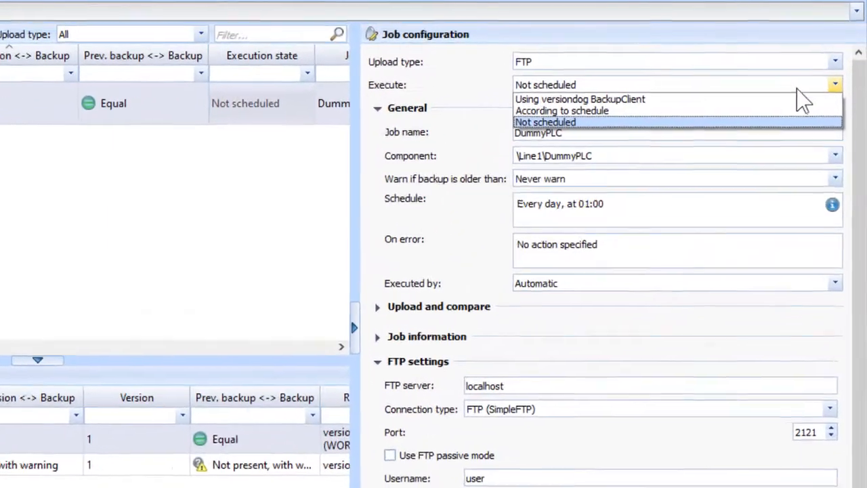
{"action": "left_click", "coordinate": [561, 110]}
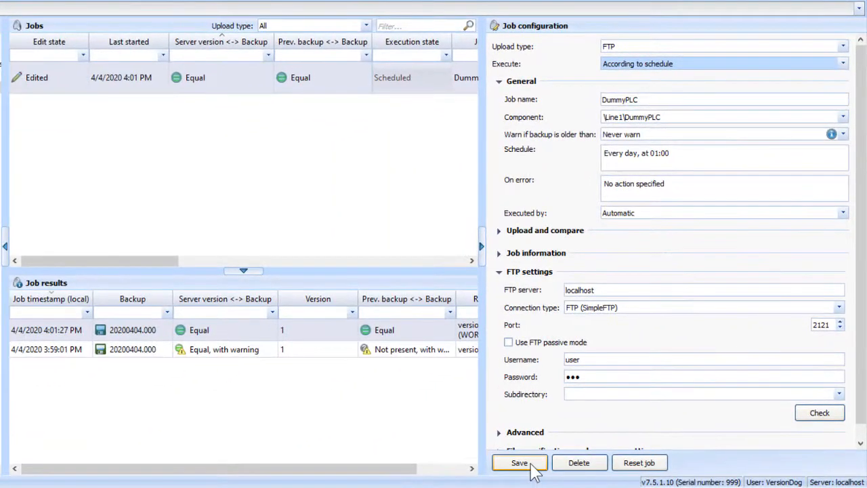
{"action": "left_click", "coordinate": [519, 462]}
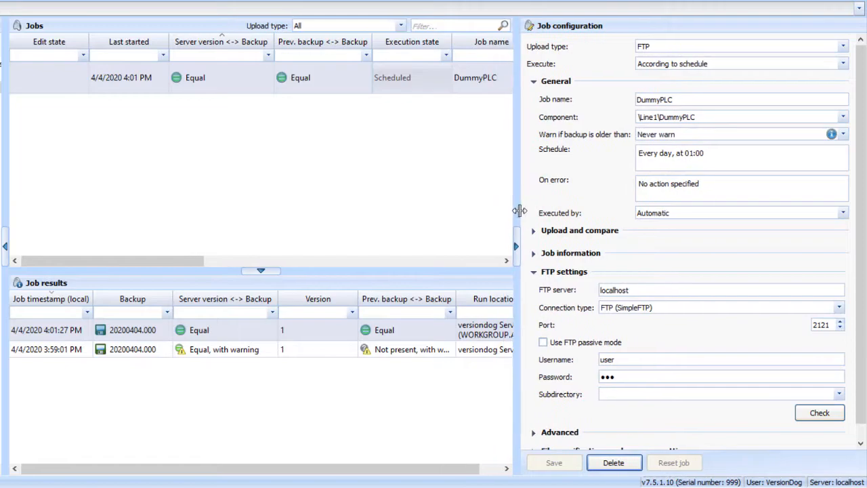
Widen the Job configuration panel to view DummyPLC's upload and compare settings
{"action": "left_click_drag", "start_coordinate": [520, 210], "coordinate": [626, 206]}
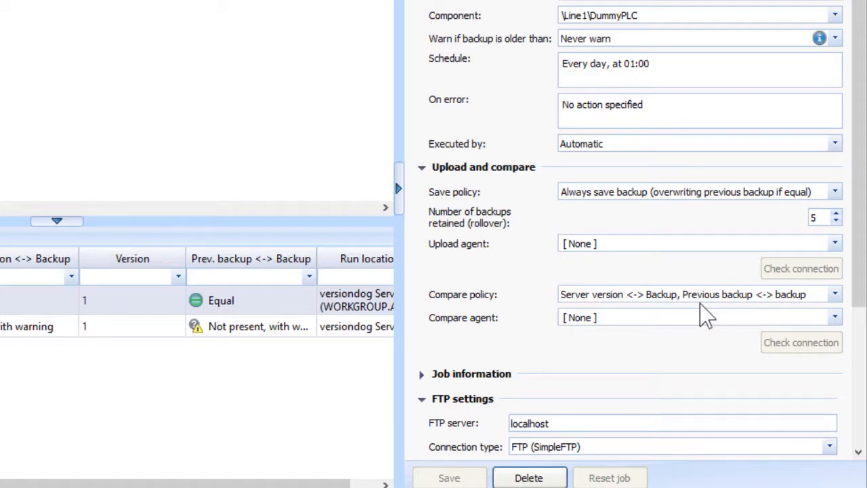
{"action": "mouse_move", "coordinate": [709, 318]}
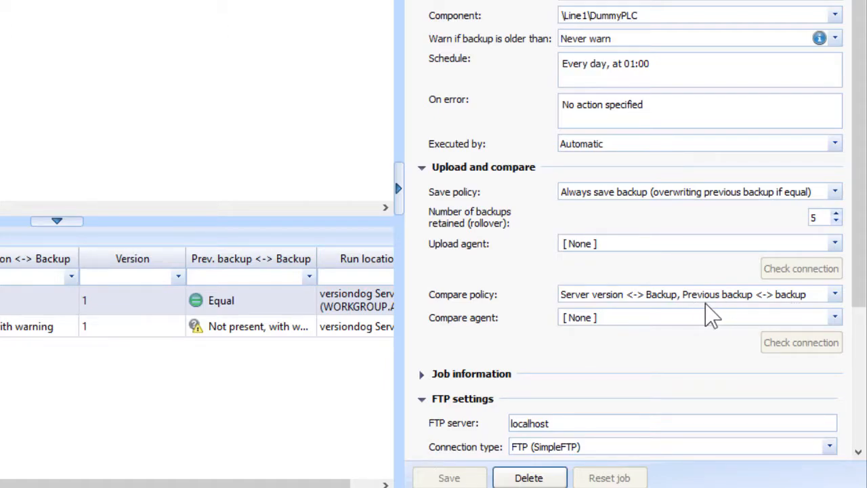
{"action": "mouse_move", "coordinate": [660, 322]}
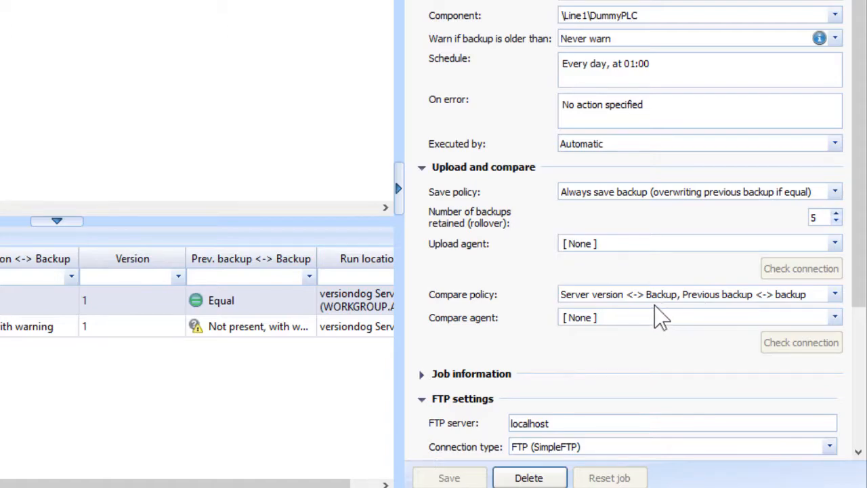
{"action": "mouse_move", "coordinate": [673, 319]}
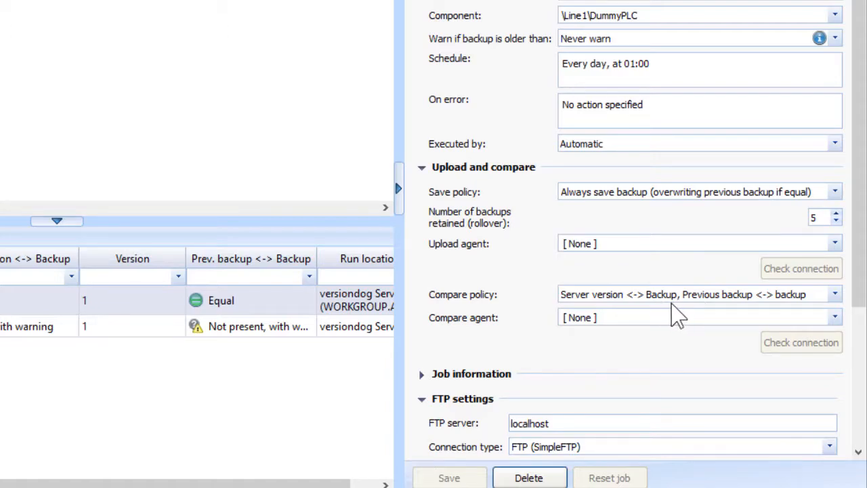
{"action": "mouse_move", "coordinate": [613, 316]}
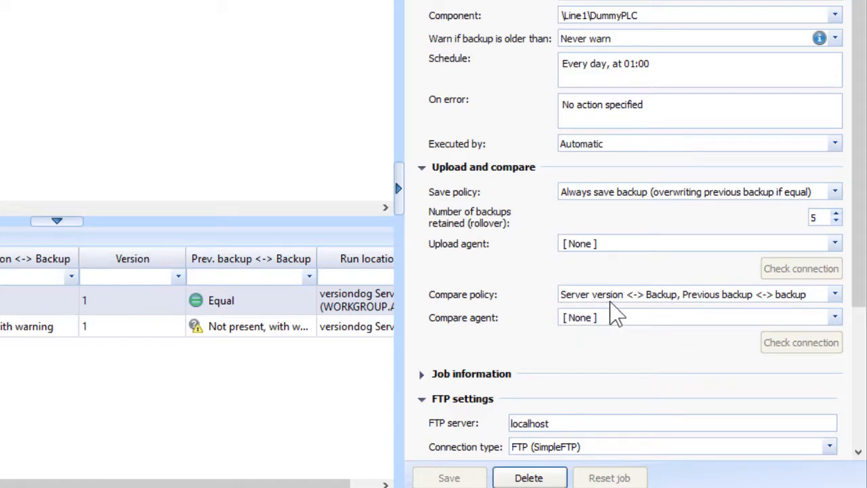
{"action": "mouse_move", "coordinate": [566, 321]}
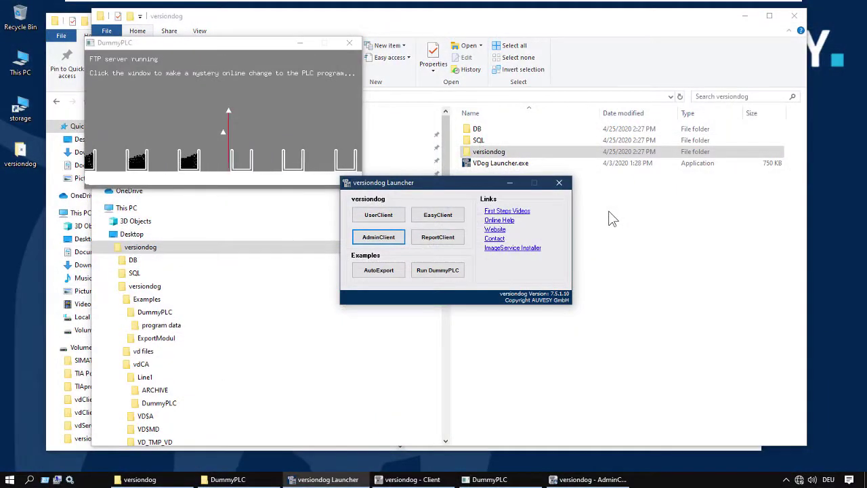
Browse File Explorer into the Examples\DummyPLC program data folder
{"action": "left_click", "coordinate": [558, 182]}
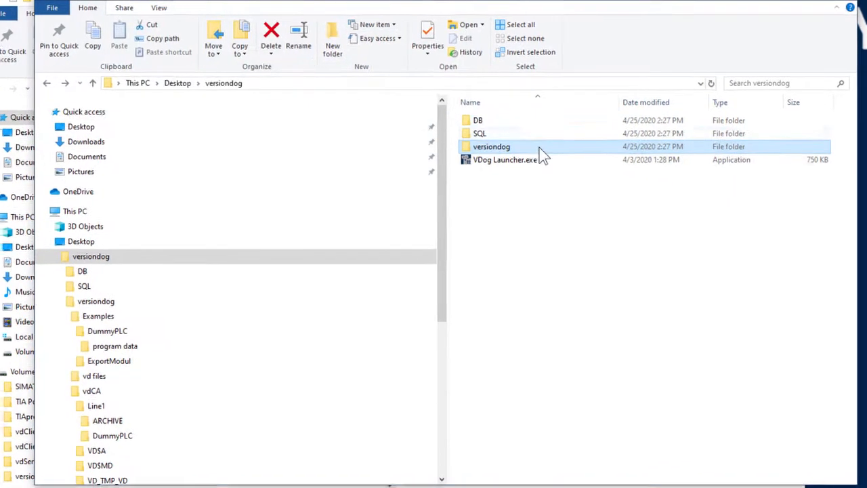
{"action": "double_click", "coordinate": [491, 147]}
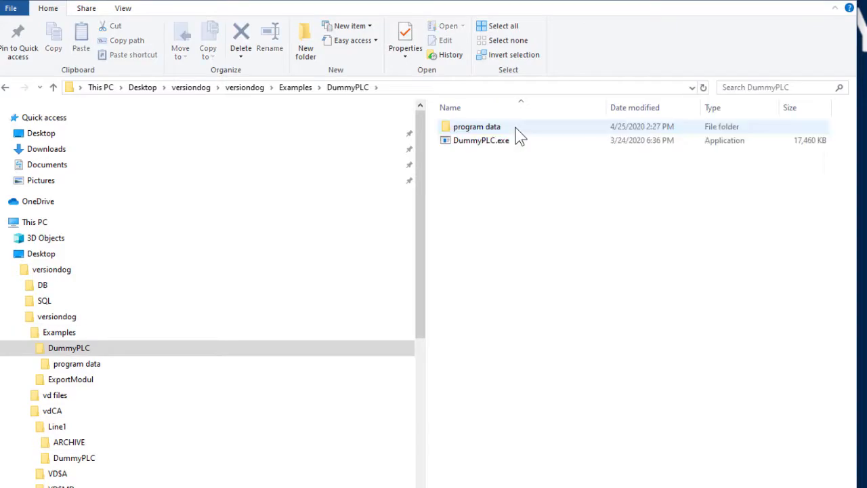
{"action": "double_click", "coordinate": [476, 127]}
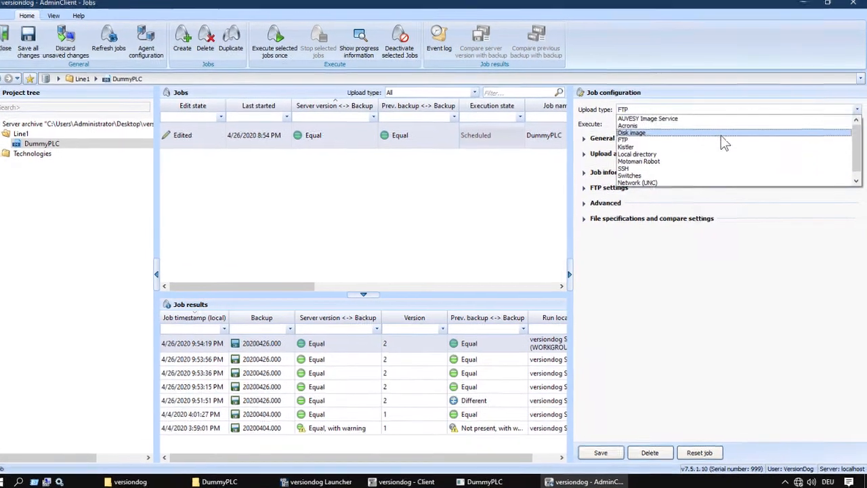
Try Kistler as the upload type and view its backup file compare settings
{"action": "left_click", "coordinate": [625, 146]}
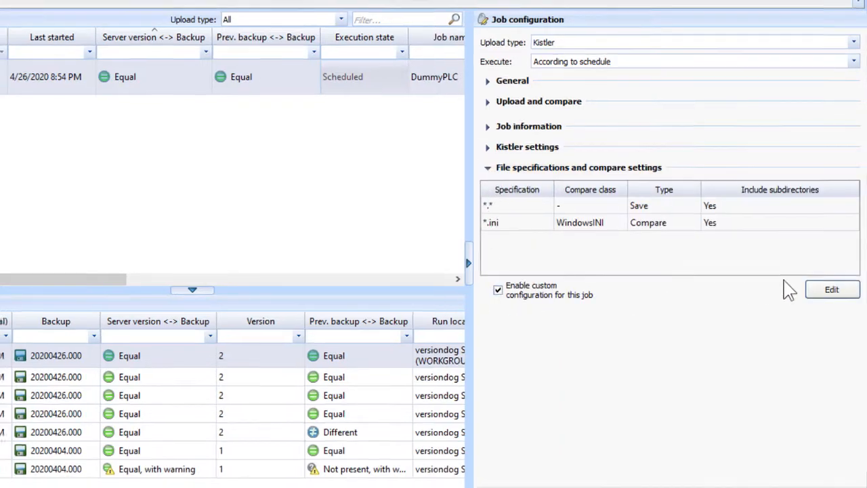
{"action": "left_click", "coordinate": [830, 289]}
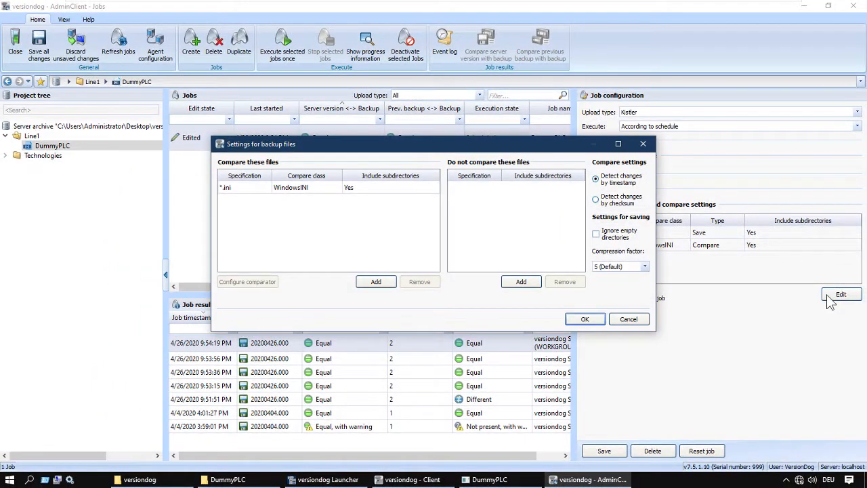
{"action": "left_click", "coordinate": [584, 319]}
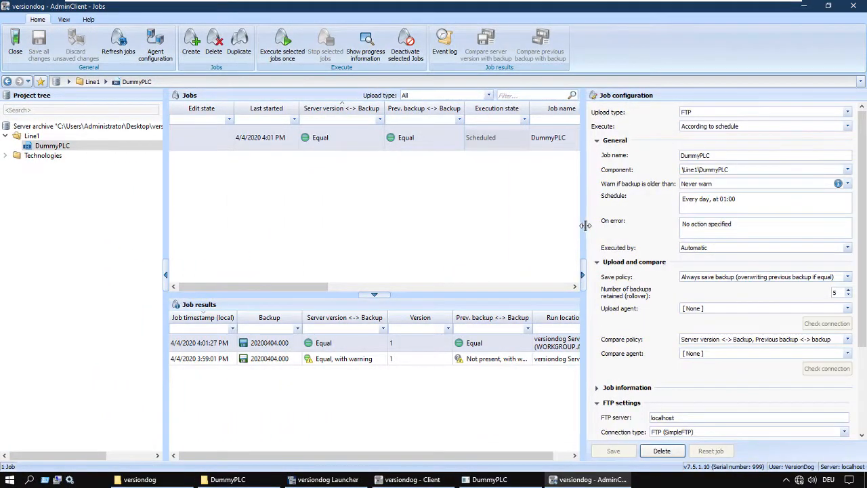
Run DummyPLC's backup job once, yielding a version-2 backup flagged different
{"action": "left_click_drag", "start_coordinate": [585, 225], "coordinate": [683, 225]}
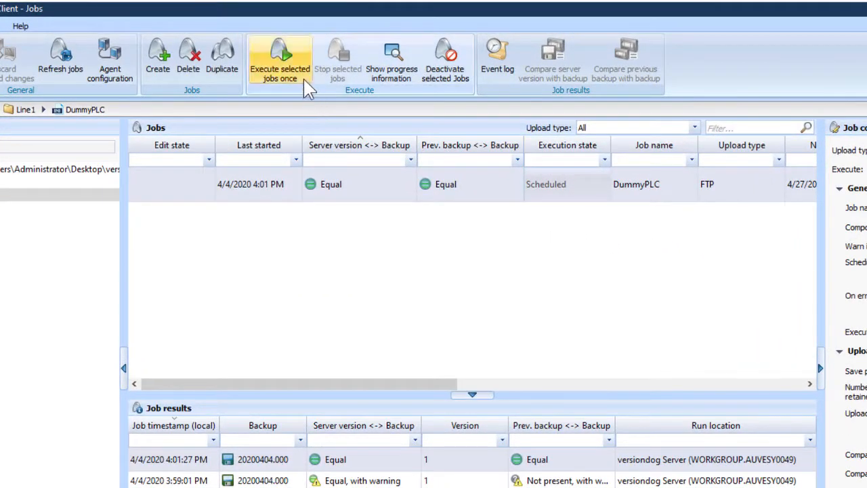
{"action": "left_click", "coordinate": [279, 61]}
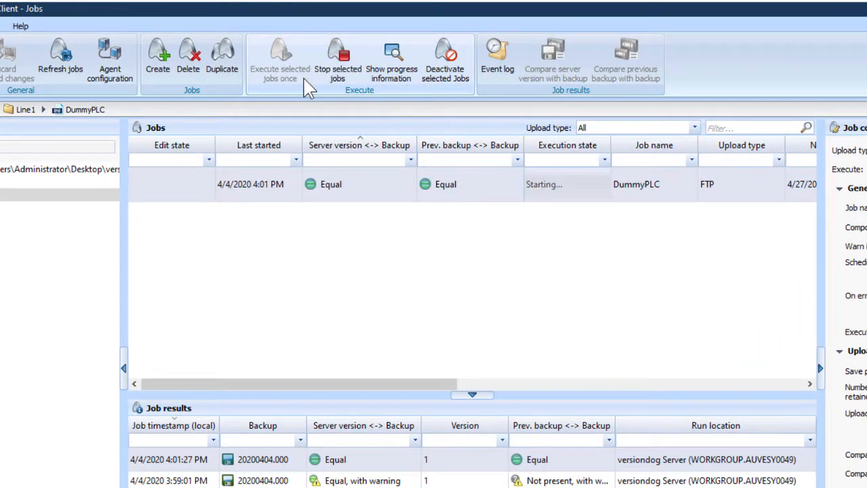
{"action": "left_click", "coordinate": [280, 60]}
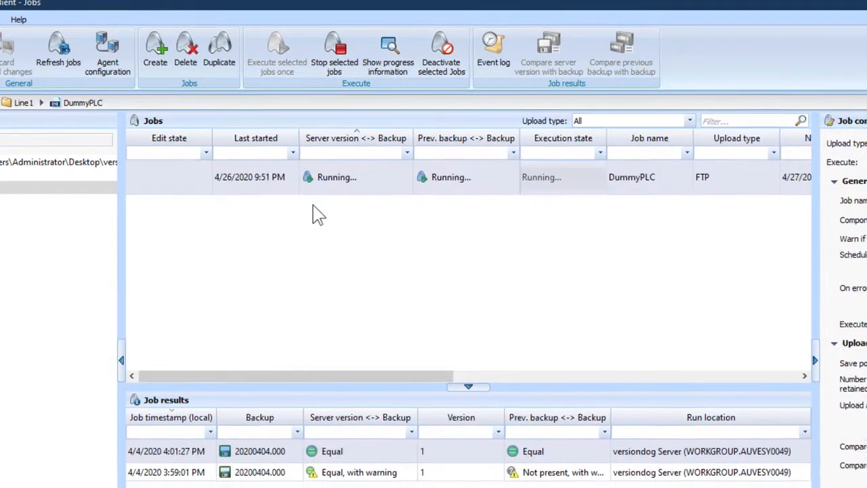
{"action": "scroll", "scroll_direction": "down", "scroll_amount": 3}
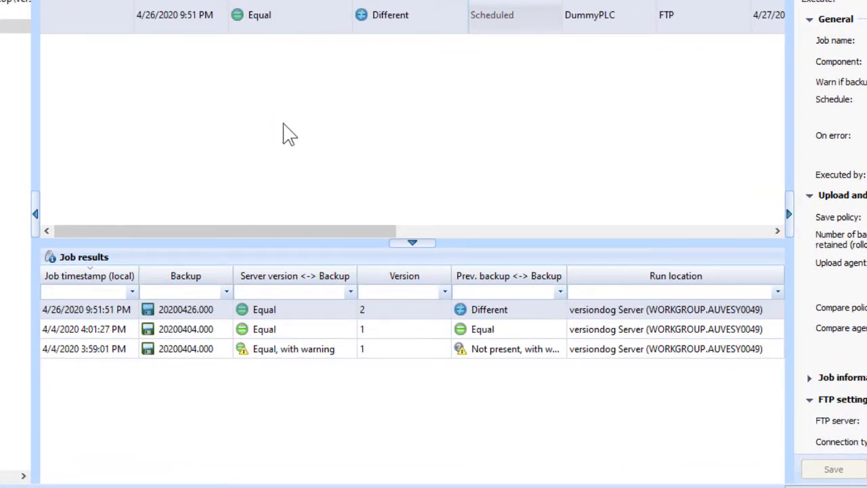
{"action": "mouse_move", "coordinate": [496, 198]}
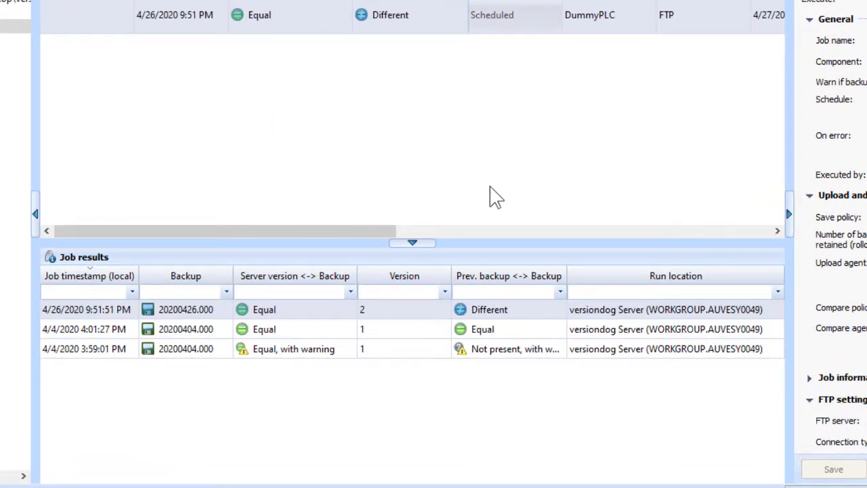
{"action": "mouse_move", "coordinate": [524, 319]}
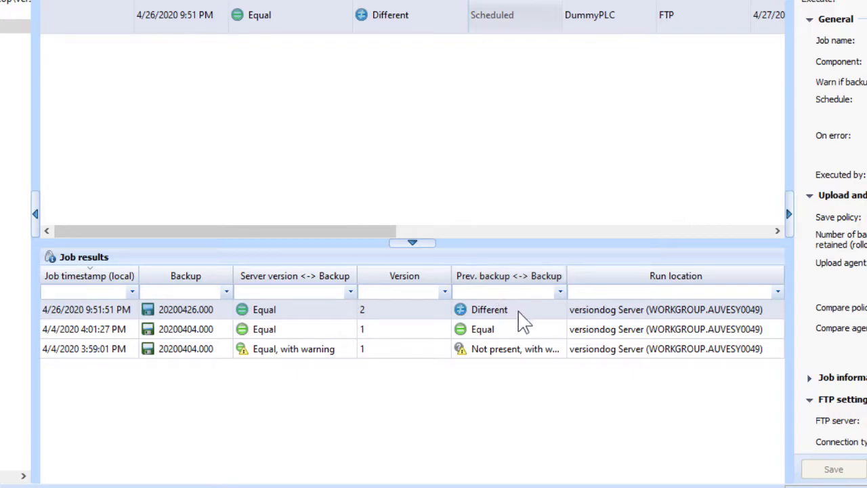
{"action": "right_click", "coordinate": [489, 309]}
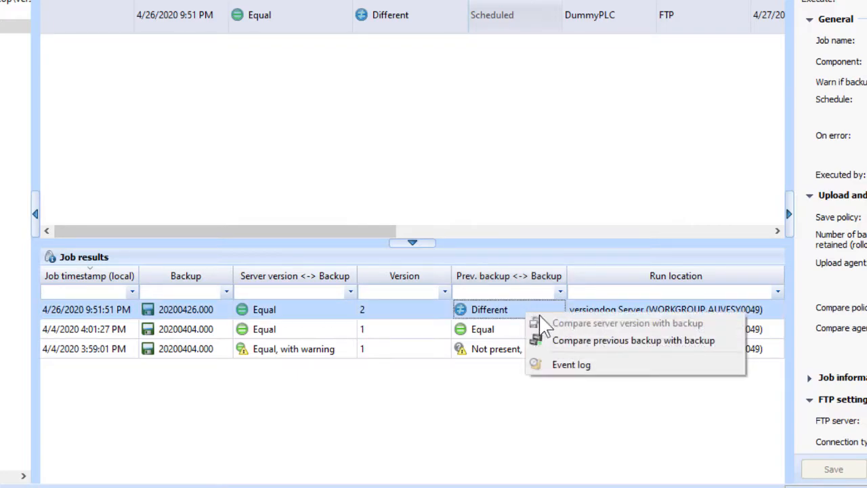
{"action": "mouse_move", "coordinate": [633, 340]}
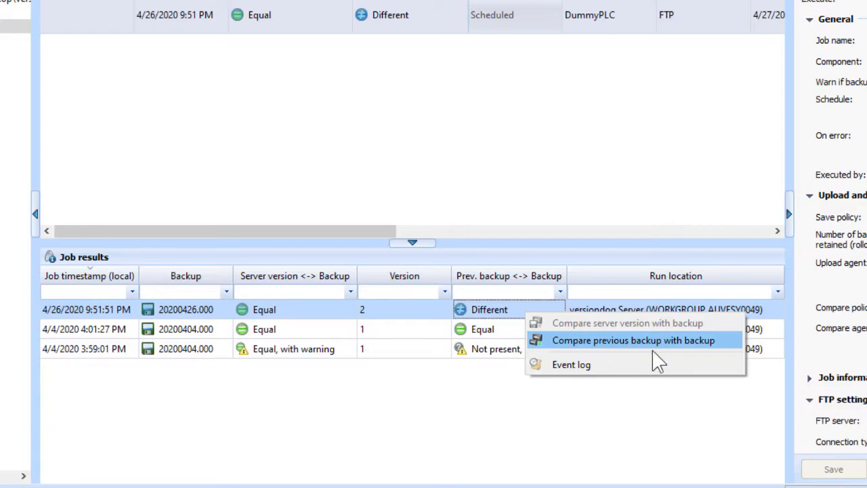
{"action": "left_click", "coordinate": [632, 340]}
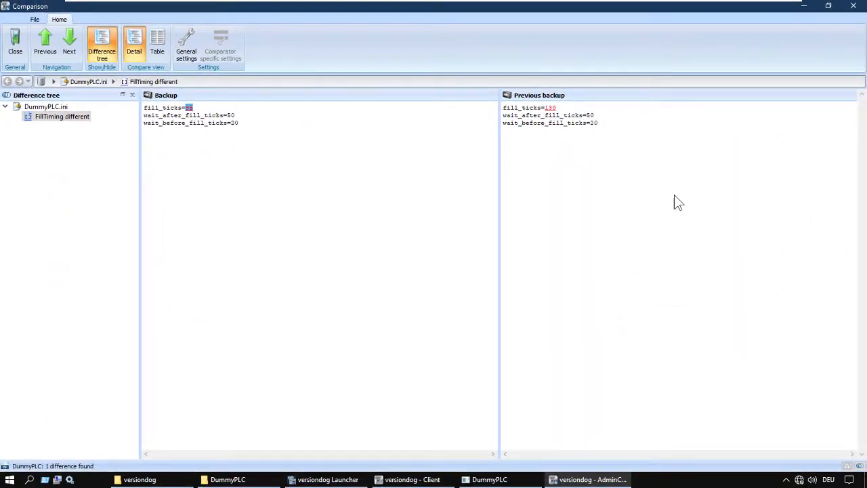
{"action": "left_click", "coordinate": [827, 6]}
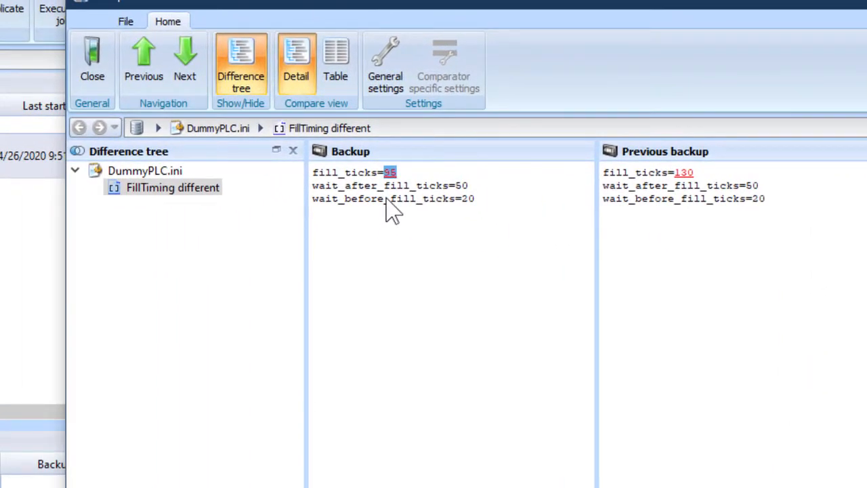
{"action": "mouse_move", "coordinate": [609, 282]}
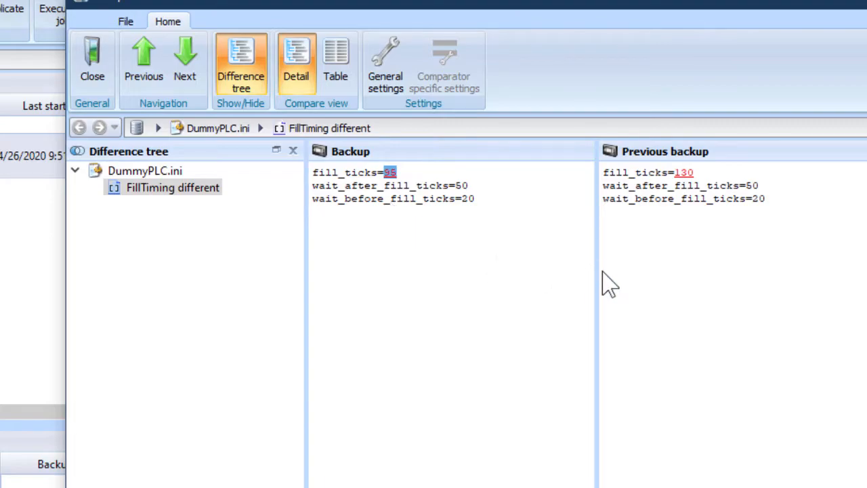
{"action": "left_click", "coordinate": [725, 43]}
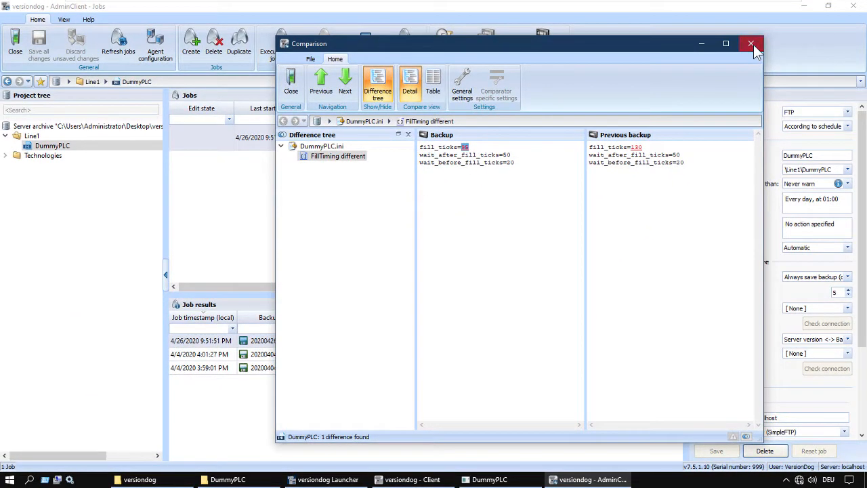
{"action": "left_click", "coordinate": [750, 44]}
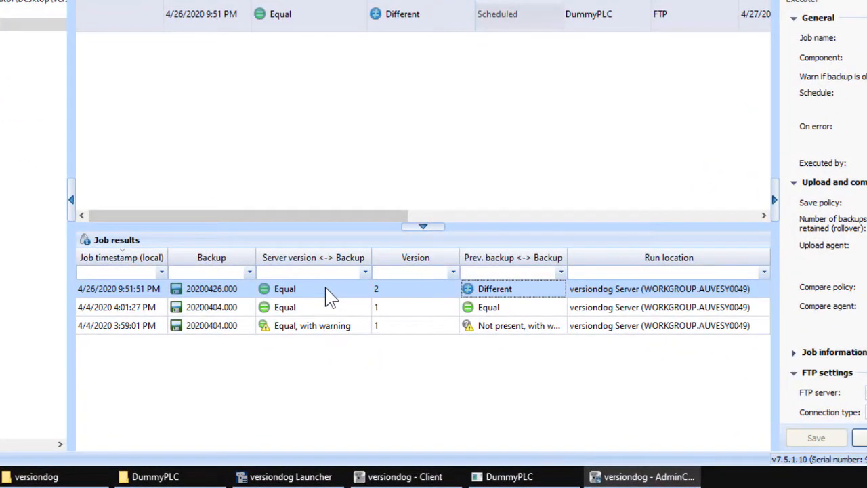
{"action": "mouse_move", "coordinate": [342, 294]}
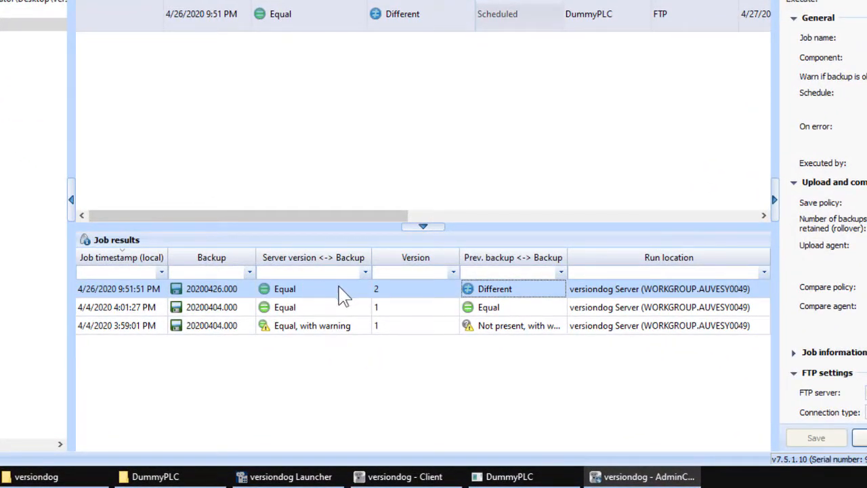
{"action": "mouse_move", "coordinate": [284, 304]}
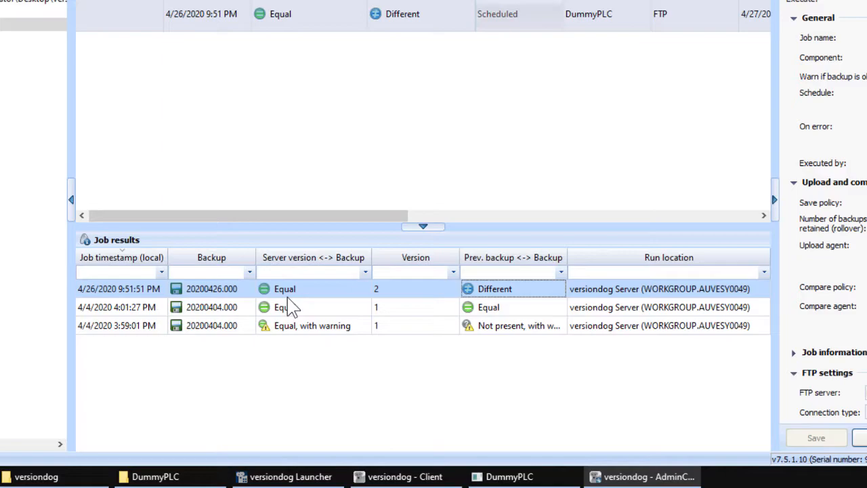
{"action": "mouse_move", "coordinate": [342, 300]}
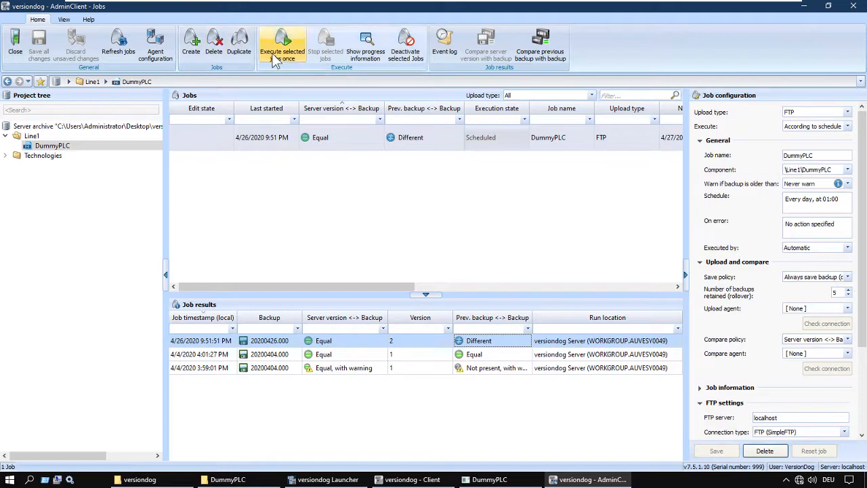
Execute the DummyPLC backup job once more
{"action": "left_click", "coordinate": [282, 44]}
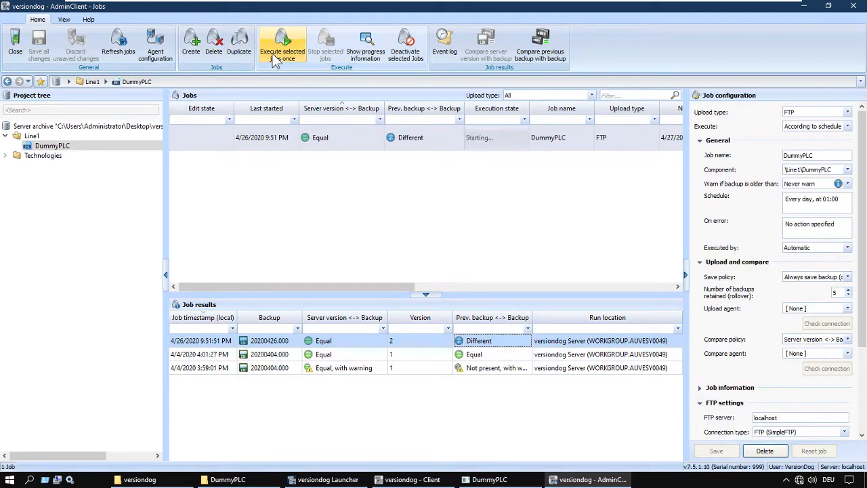
{"action": "left_click", "coordinate": [282, 44]}
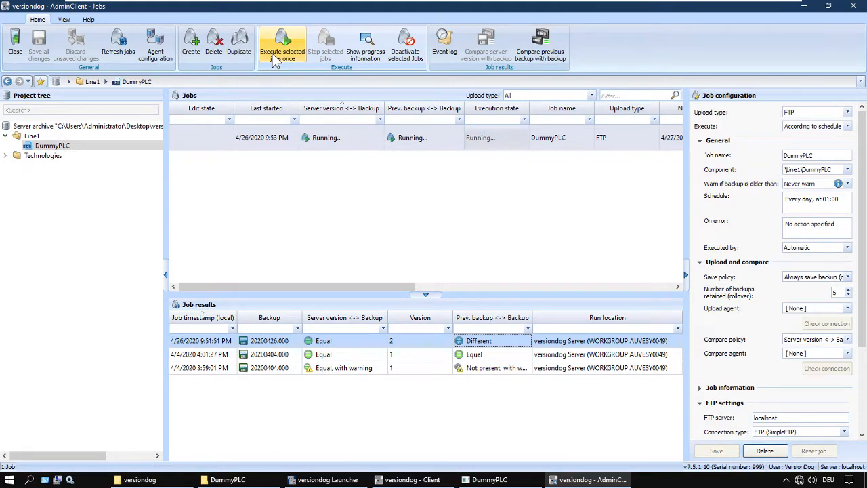
{"action": "left_click", "coordinate": [282, 44]}
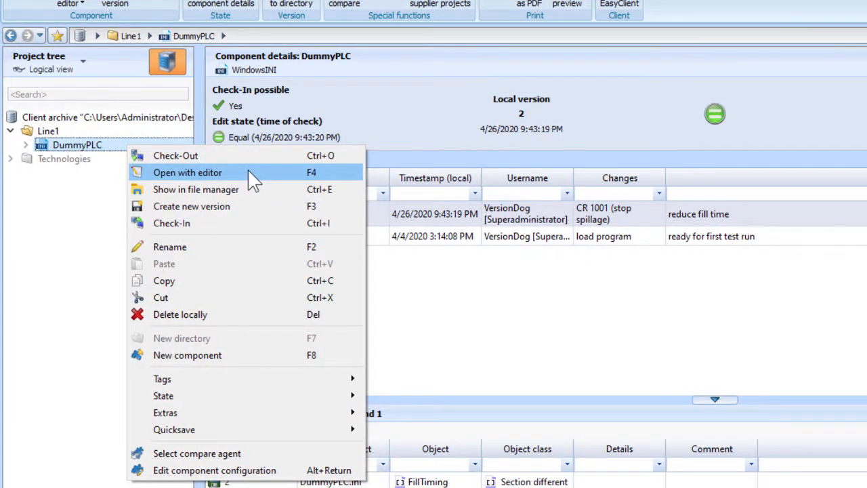
Create DummyPLC version 3 with the comment 'reduce conveyor speed'
{"action": "left_click", "coordinate": [188, 171]}
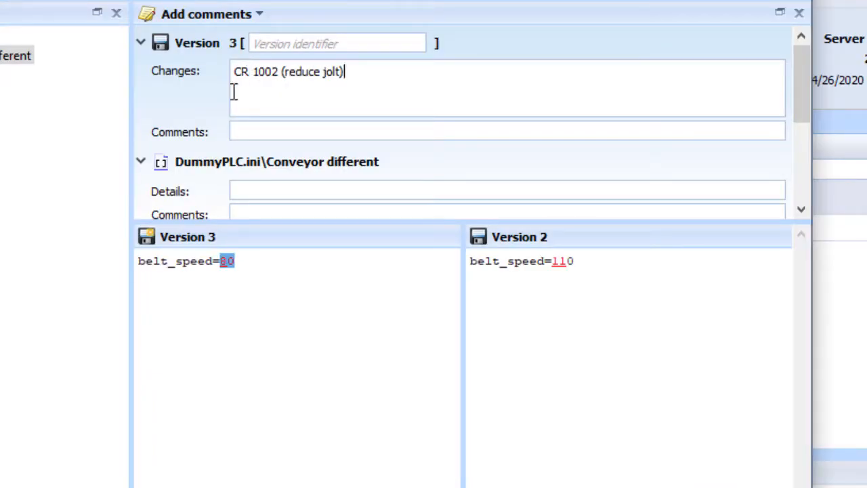
{"action": "type", "text": "reduce conveyor sp"}
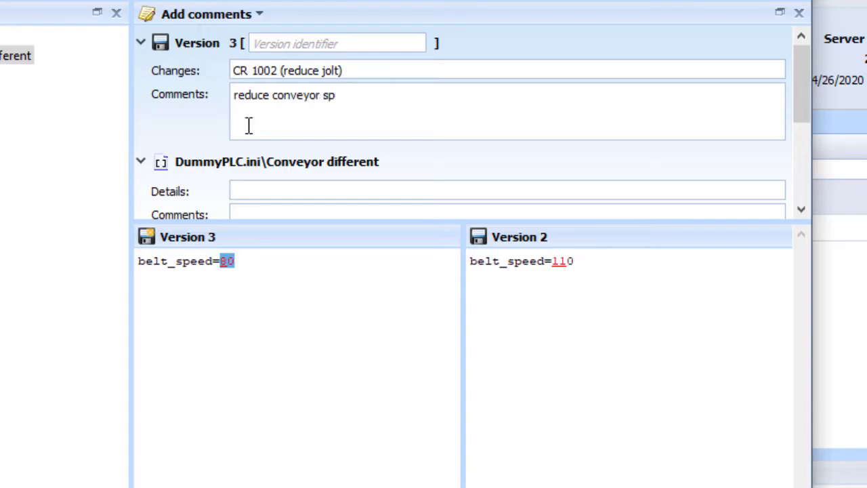
{"action": "type", "text": "eed"}
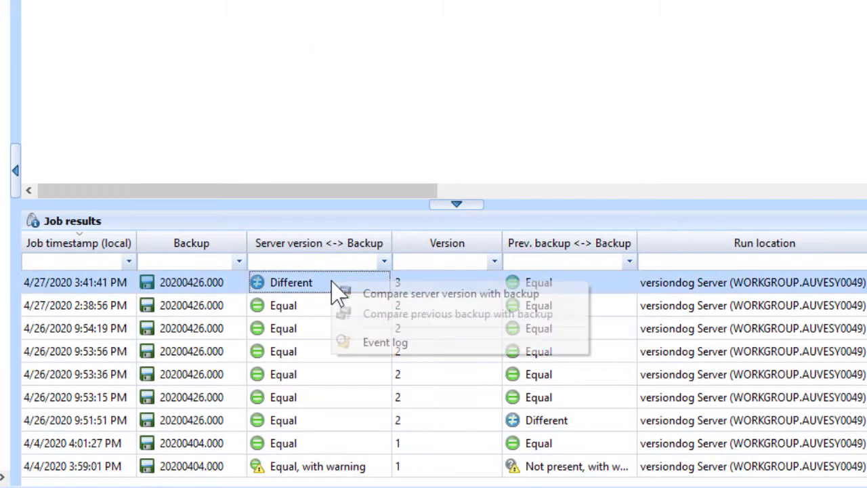
{"action": "mouse_move", "coordinate": [562, 305]}
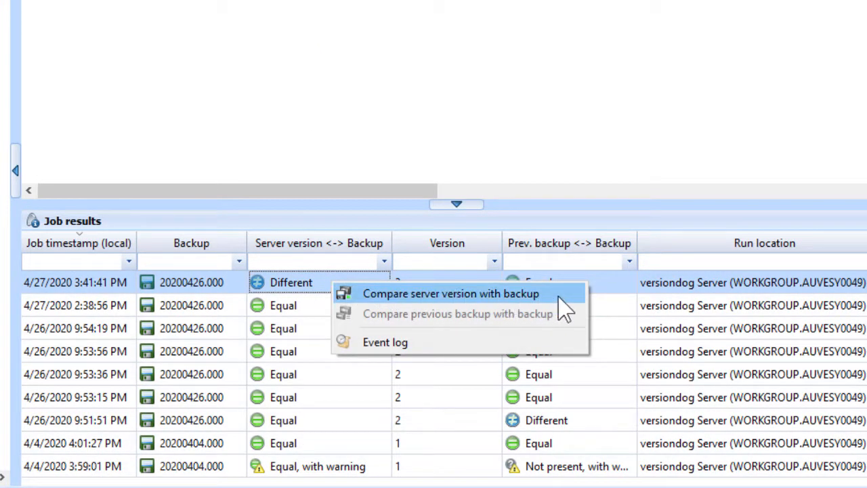
Compare server version 3 with the latest backup: belt_speed 80 versus 110
{"action": "left_click", "coordinate": [450, 293]}
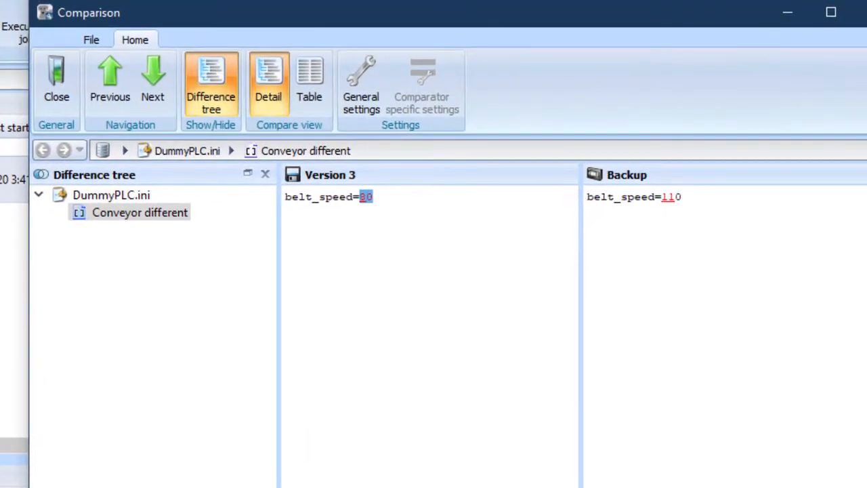
{"action": "mouse_move", "coordinate": [384, 242]}
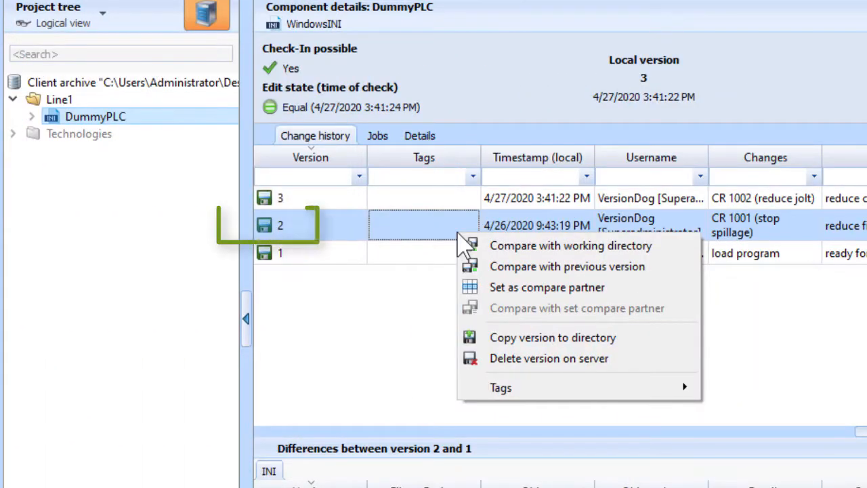
{"action": "mouse_move", "coordinate": [637, 342]}
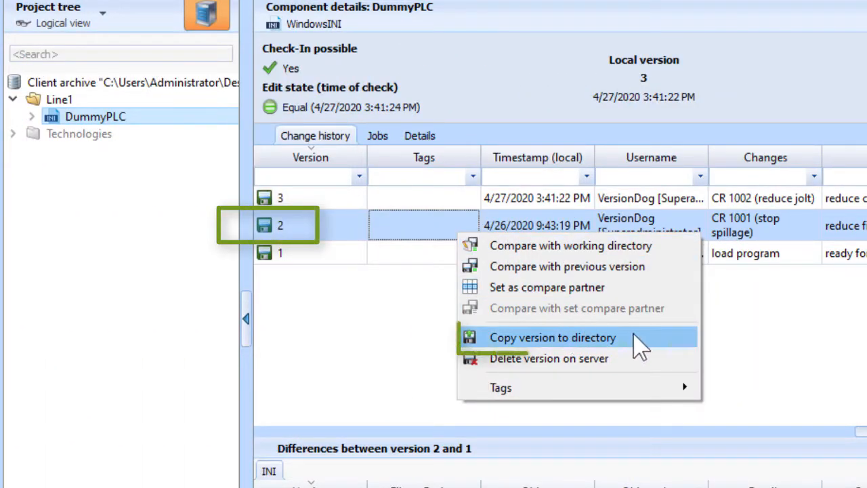
Copy version 2 to the working directory and check in version 4 with 'slow down conveyor AND increase fill amo'
{"action": "left_click", "coordinate": [553, 337]}
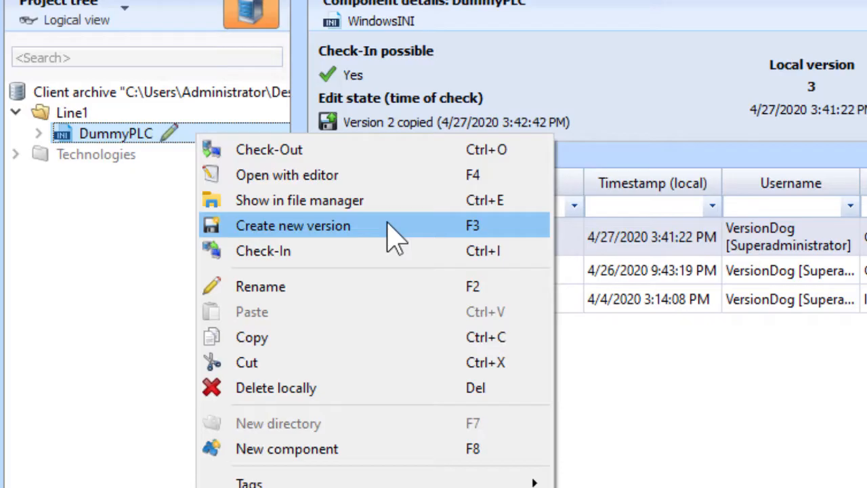
{"action": "left_click", "coordinate": [293, 225]}
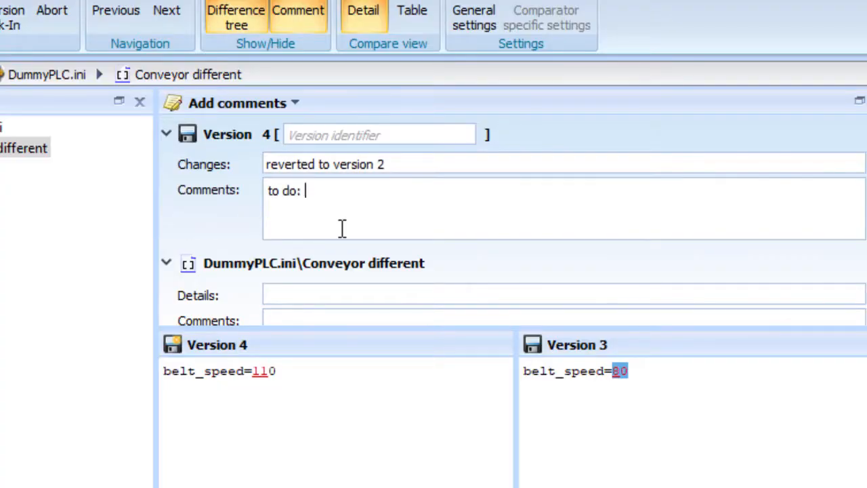
{"action": "type", "text": "slow down conveyor AND increase fill amo"}
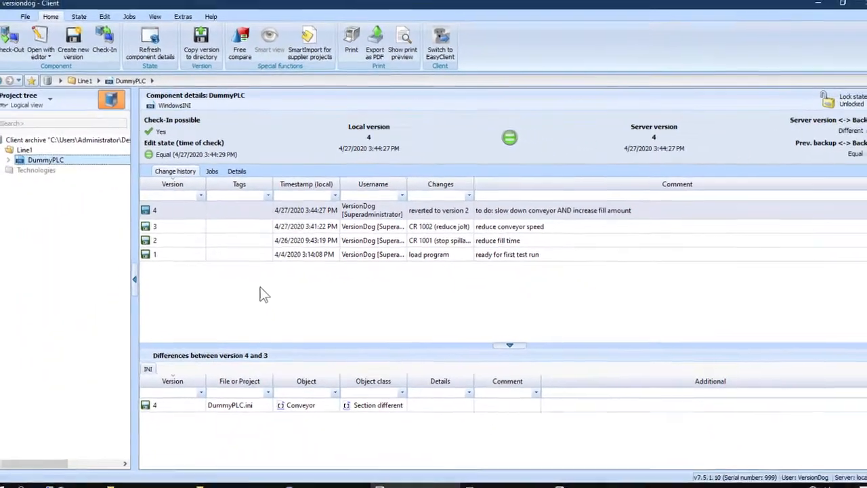
Show DummyPLC's Jobs tab with its scheduled FTP backup job and results
{"action": "left_click", "coordinate": [841, 4]}
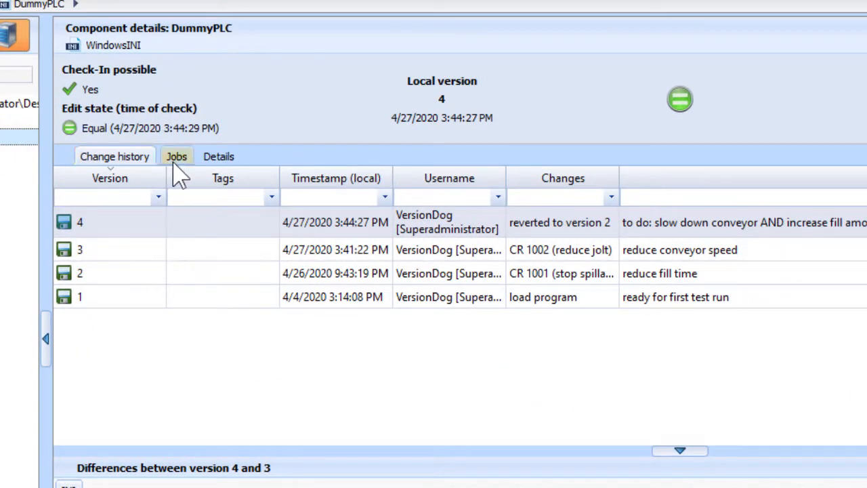
{"action": "left_click", "coordinate": [176, 156]}
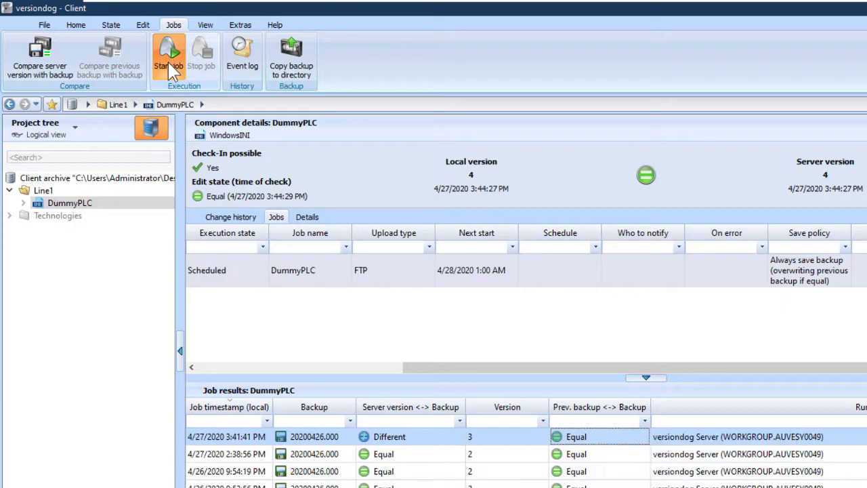
Start DummyPLC's backup job twice, adding a version-4 result equal to the server
{"action": "left_click", "coordinate": [168, 58]}
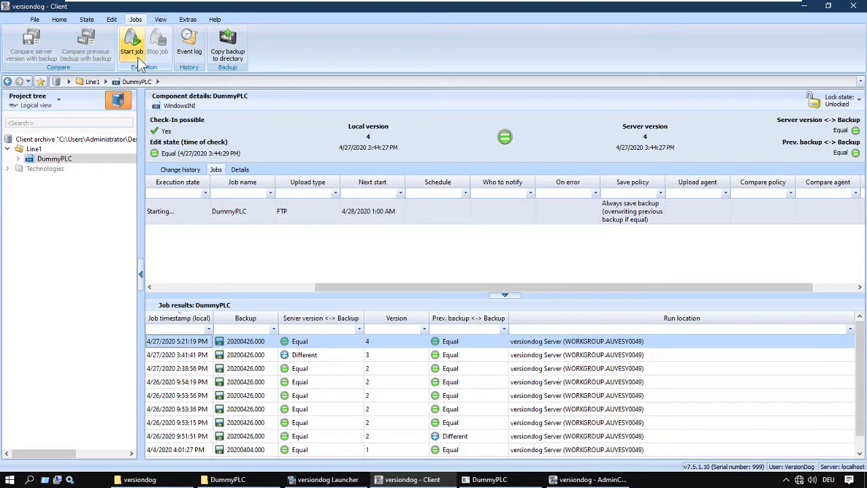
{"action": "left_click", "coordinate": [131, 42]}
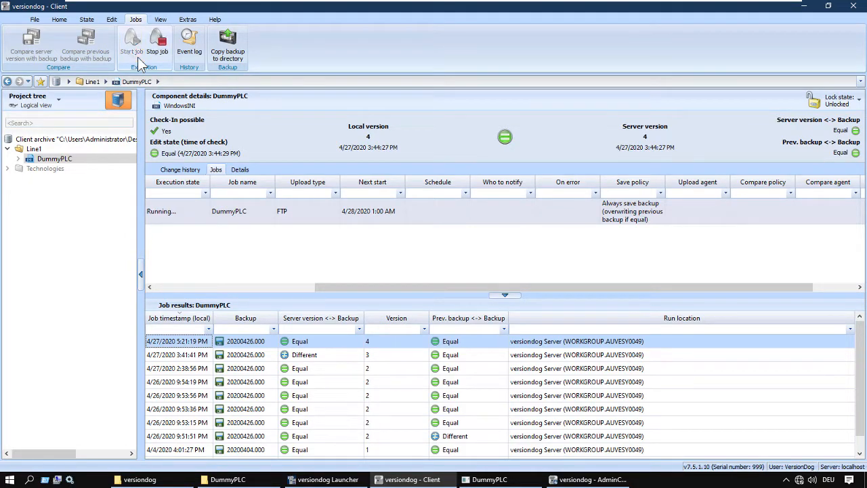
{"action": "left_click", "coordinate": [157, 42]}
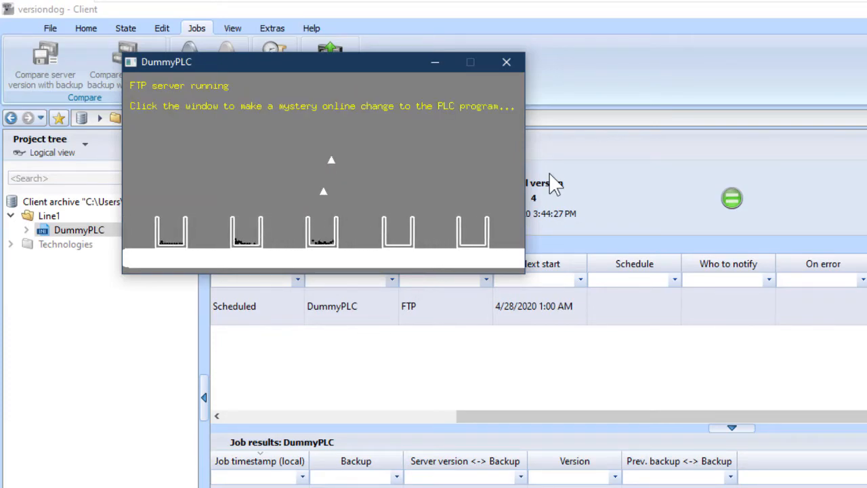
Make a mystery online change in DummyPLC, then compare the newest backup with the previous one
{"action": "left_click", "coordinate": [323, 190]}
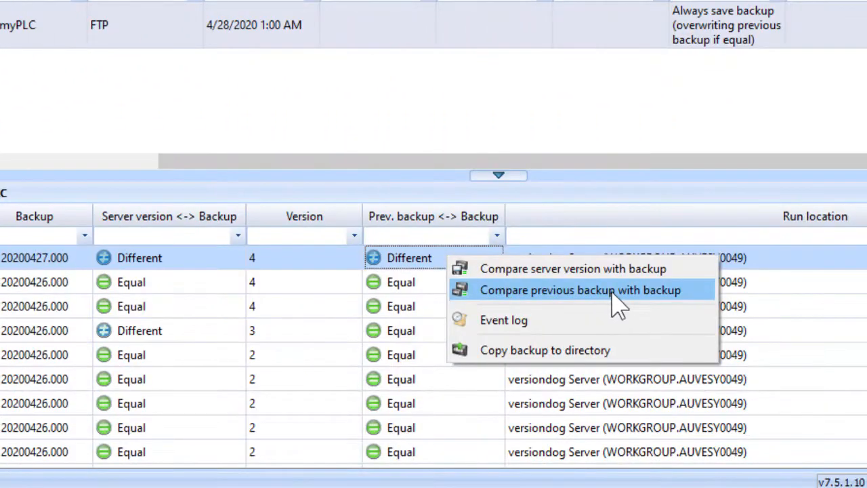
{"action": "left_click", "coordinate": [580, 289]}
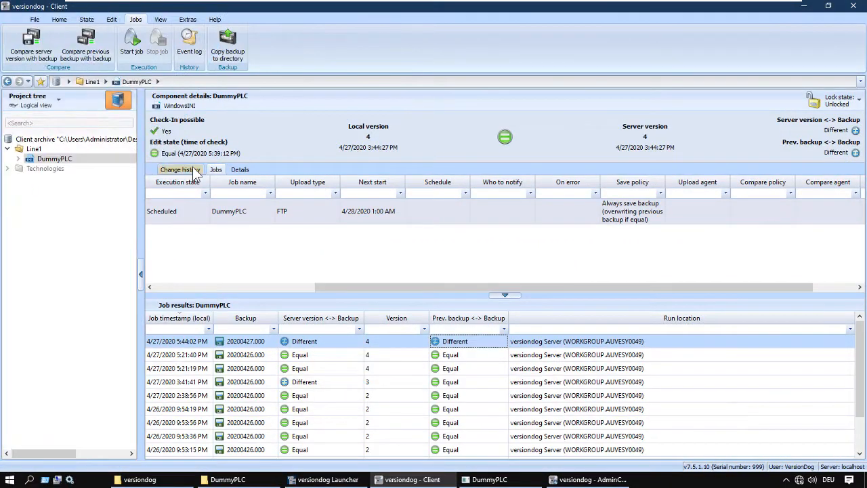
Return to Change history and show DummyPLC's folder with DummyPLC.ini in File Explorer
{"action": "left_click", "coordinate": [180, 169]}
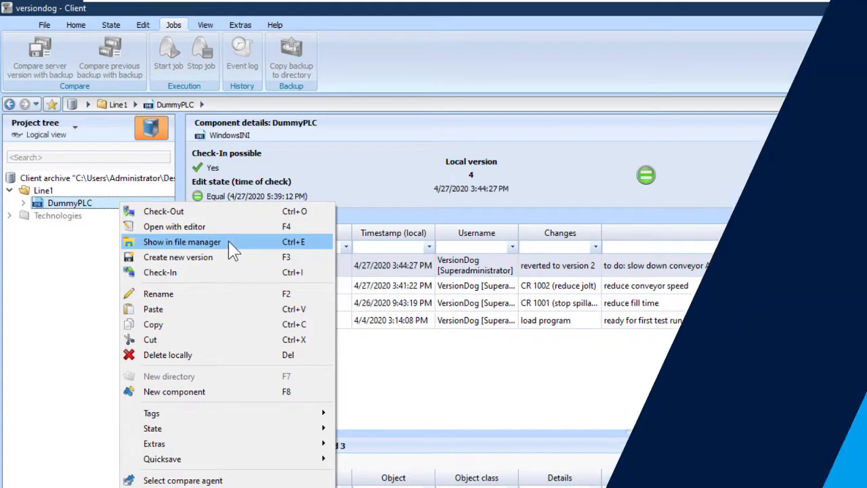
{"action": "left_click", "coordinate": [181, 242]}
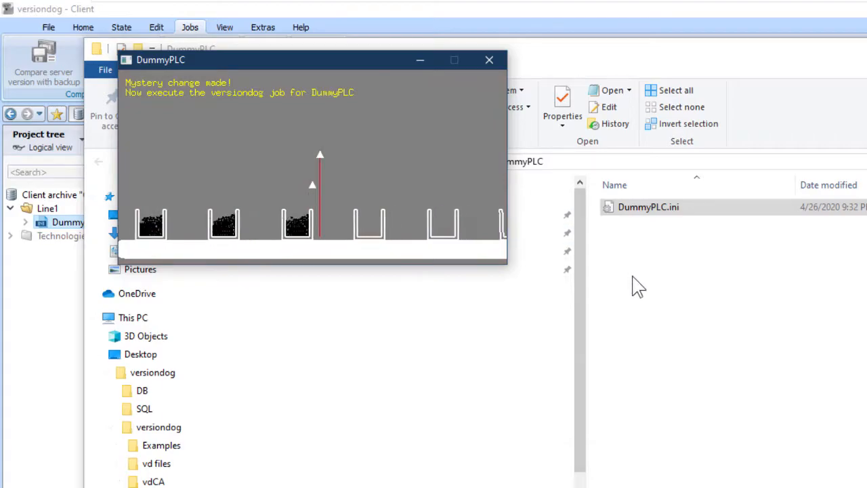
Trigger another mystery change in the DummyPLC simulator window
{"action": "left_click", "coordinate": [312, 169]}
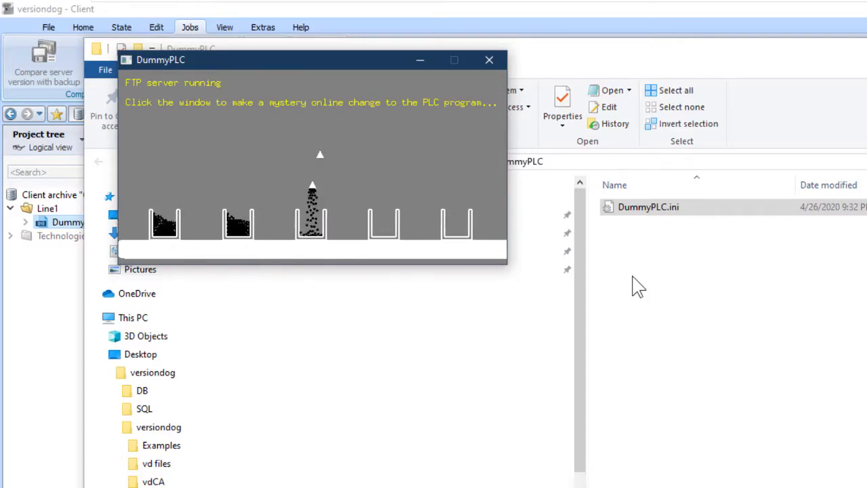
{"action": "left_click", "coordinate": [311, 203]}
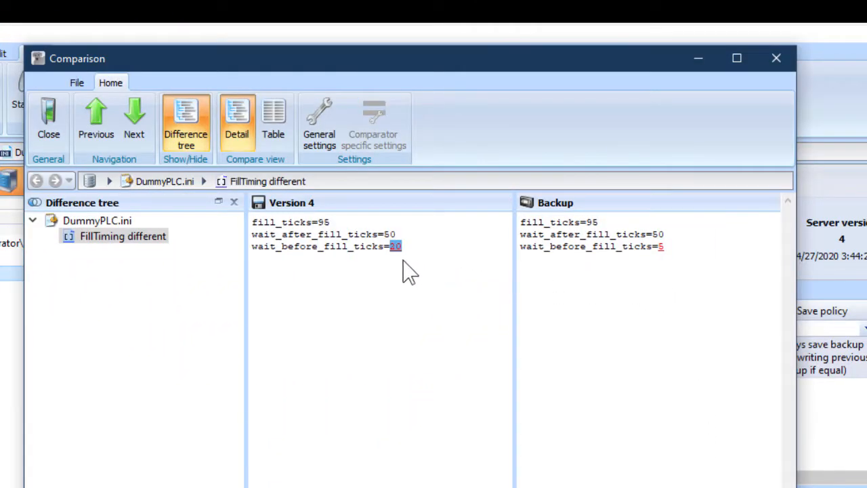
{"action": "mouse_move", "coordinate": [471, 275]}
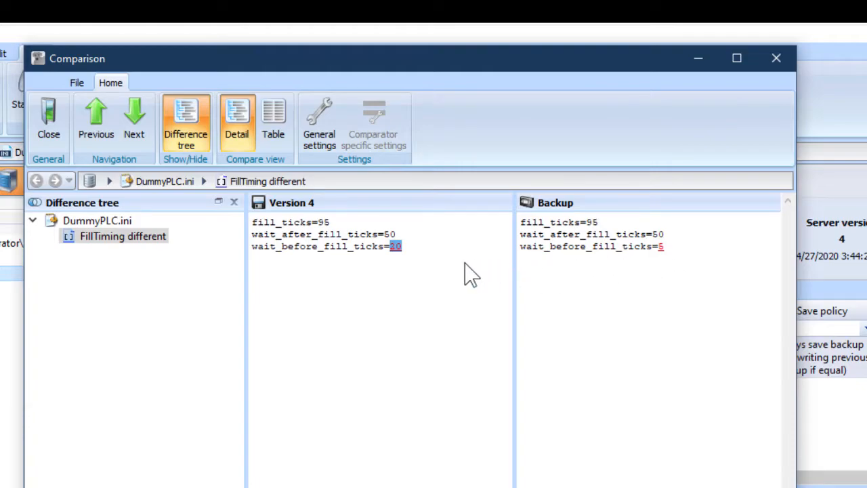
{"action": "mouse_move", "coordinate": [660, 279]}
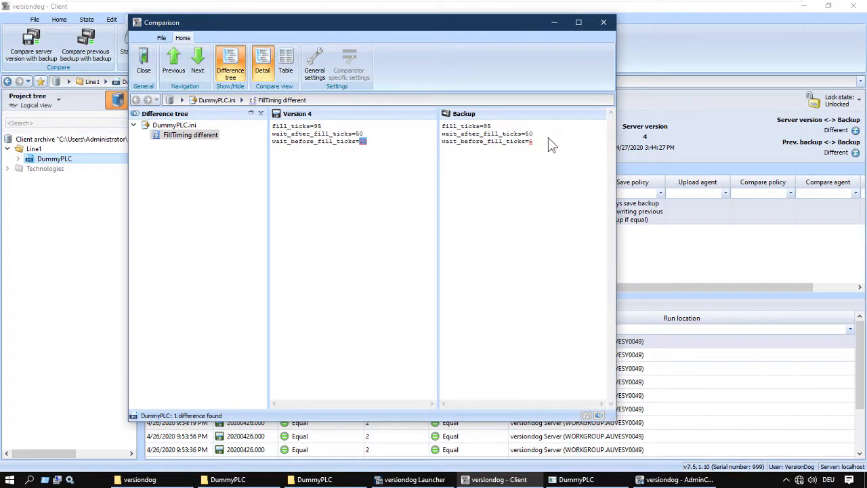
{"action": "mouse_move", "coordinate": [603, 23]}
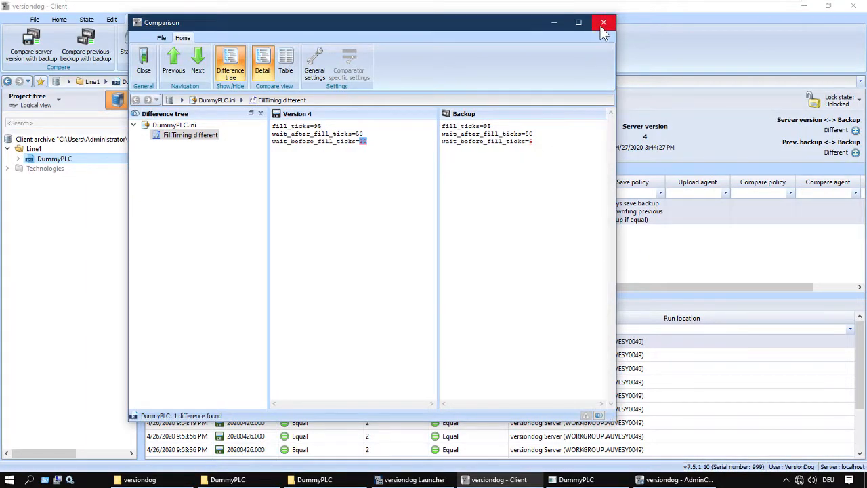
Close the comparison showing wait_before_fill_ticks 30 versus 5
{"action": "left_click", "coordinate": [602, 22]}
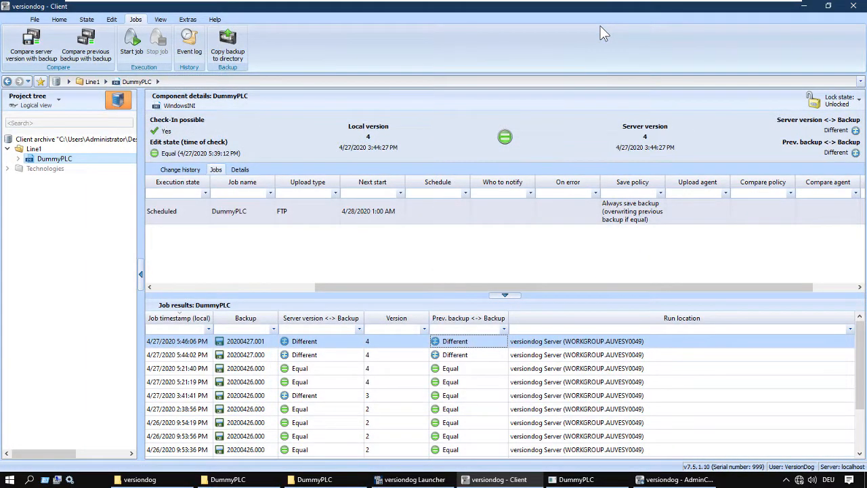
{"action": "mouse_move", "coordinate": [395, 243]}
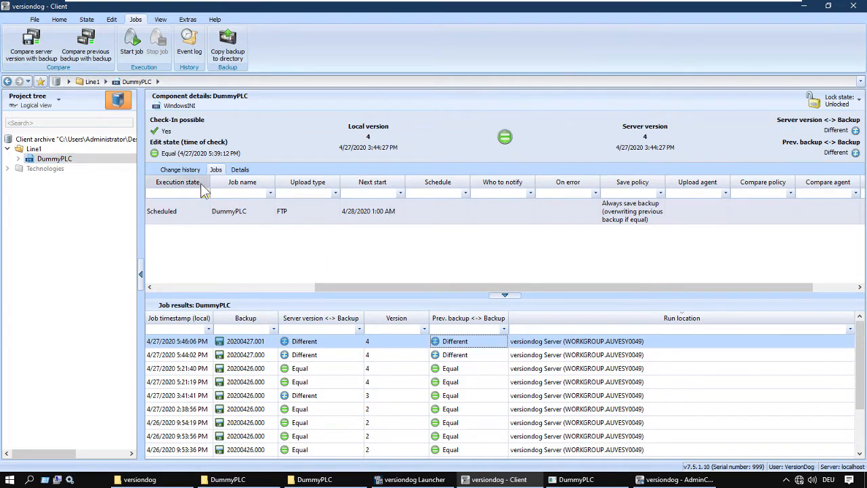
Show DummyPLC's change history listing versions 1–4
{"action": "left_click", "coordinate": [180, 169]}
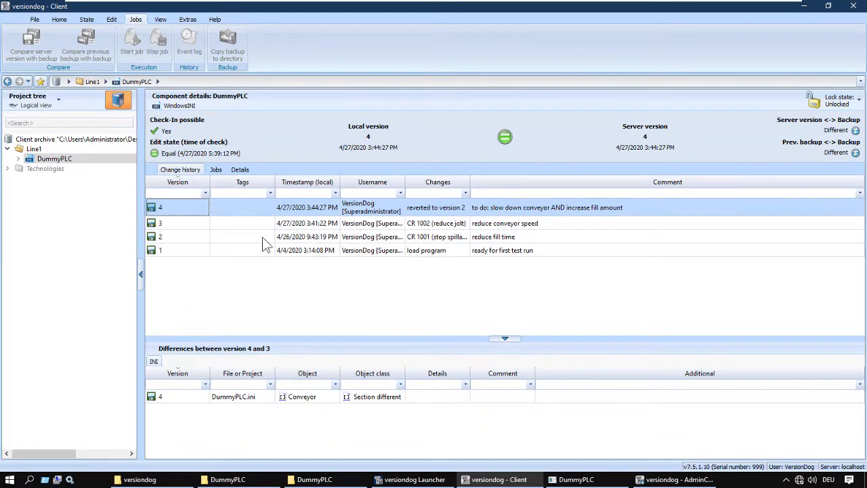
{"action": "mouse_move", "coordinate": [367, 285]}
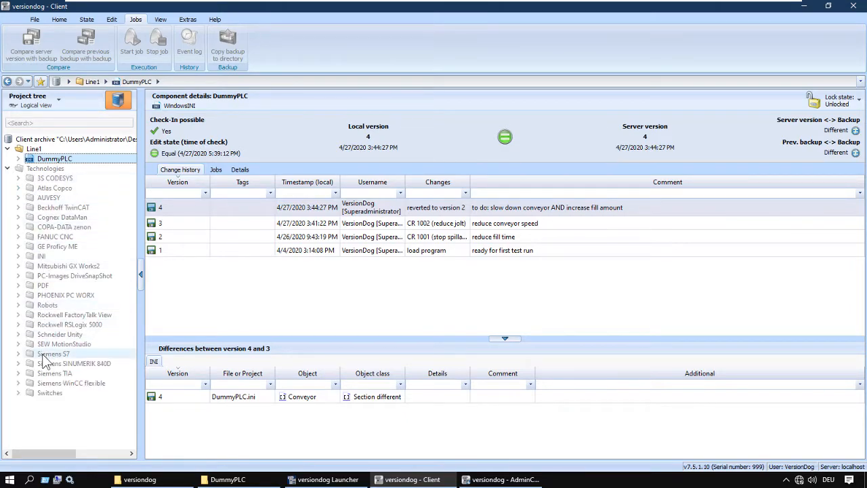
Close versiondog Client and the AdminClient
{"action": "left_click", "coordinate": [501, 478]}
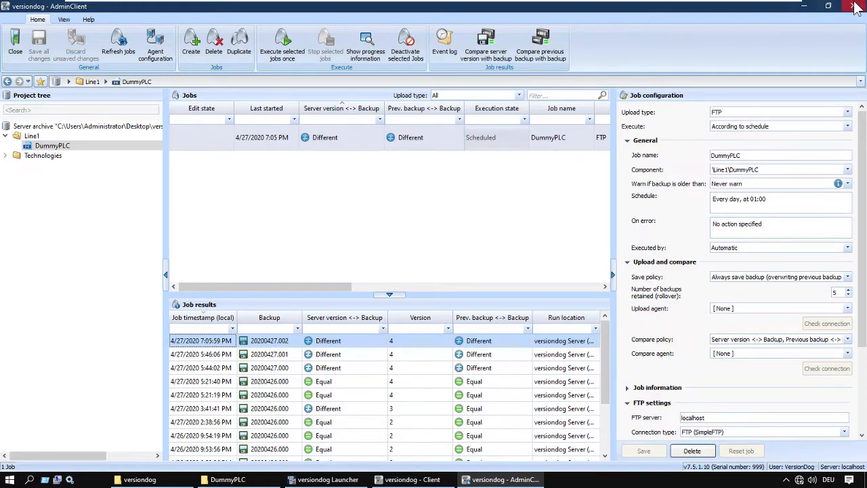
{"action": "left_click", "coordinate": [412, 478]}
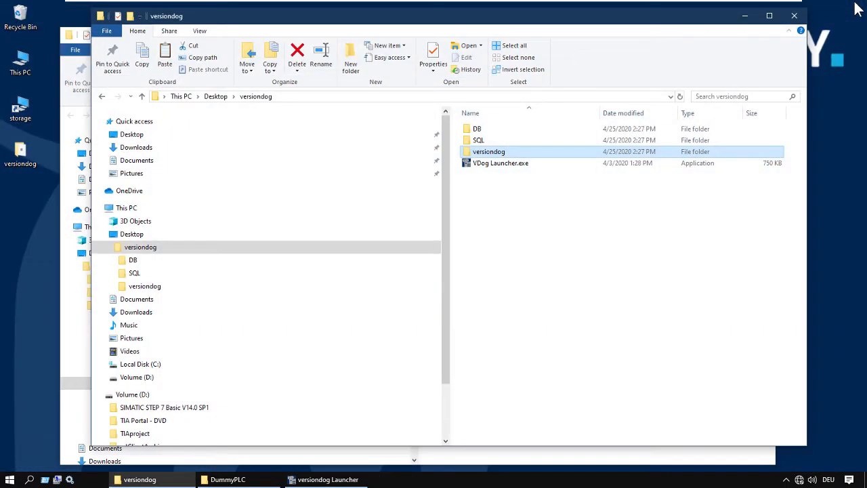
Close File Explorer and the versiondog Launcher
{"action": "left_click", "coordinate": [228, 479]}
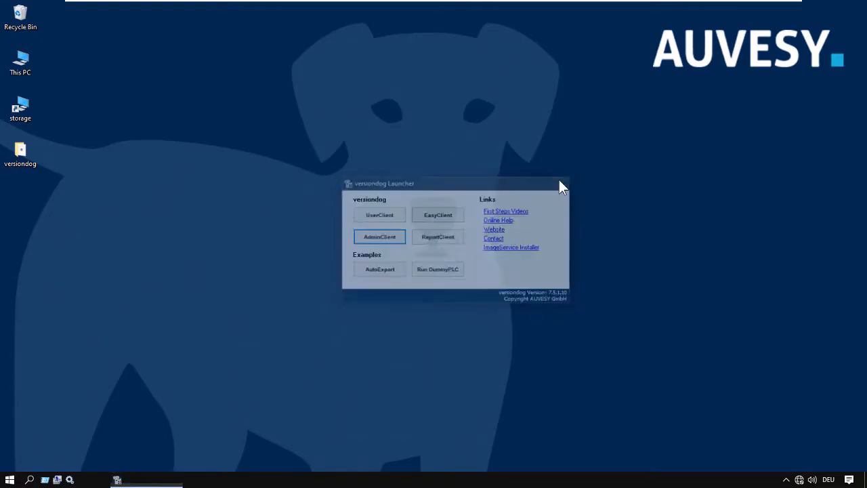
{"action": "left_click", "coordinate": [562, 183]}
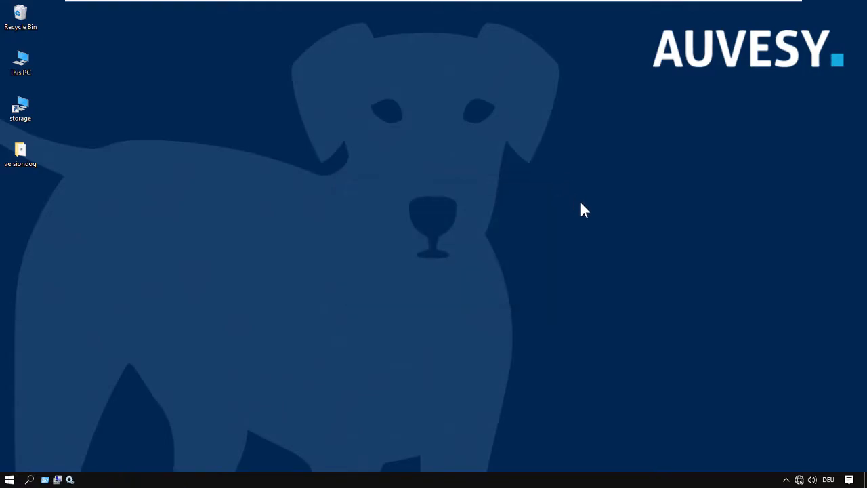
{"action": "mouse_move", "coordinate": [596, 218]}
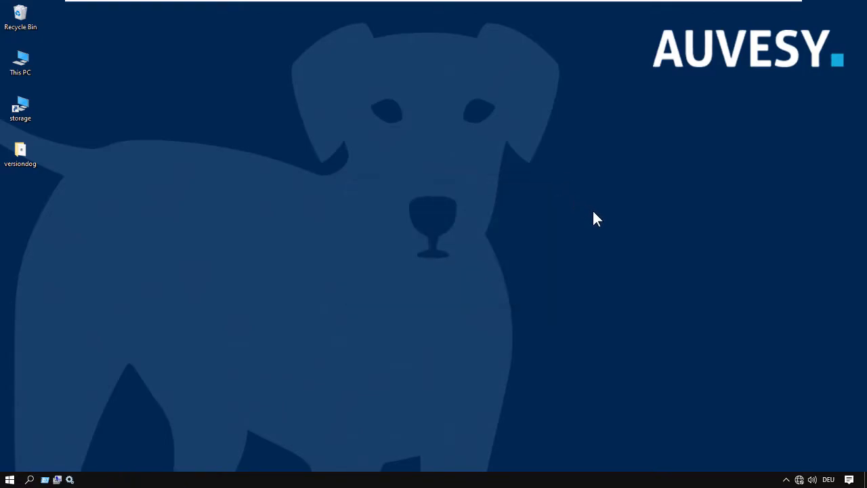